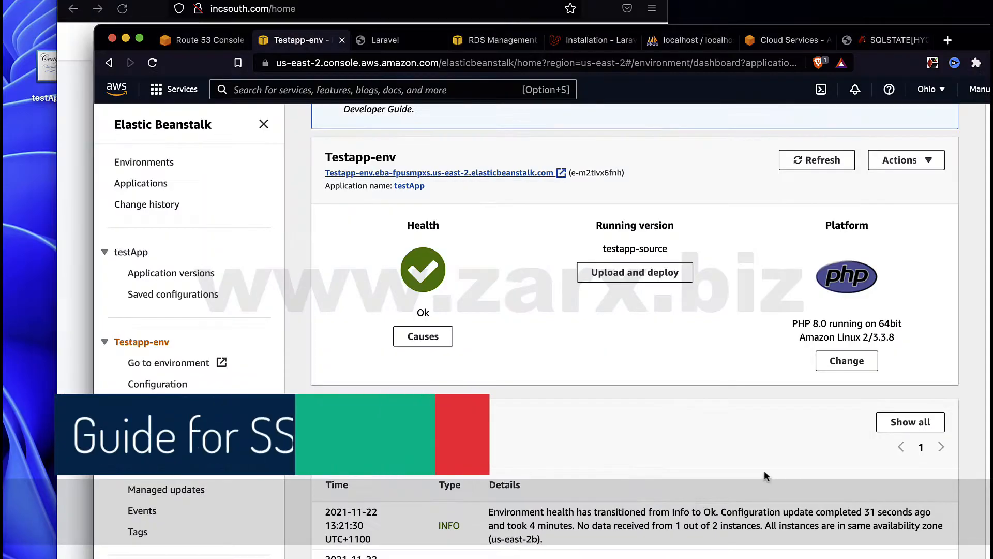
- Check the phpMyAdmin users table, then view the running Laravel app on elasticbeanstalk.com
{"action": "left_click", "coordinate": [690, 39]}
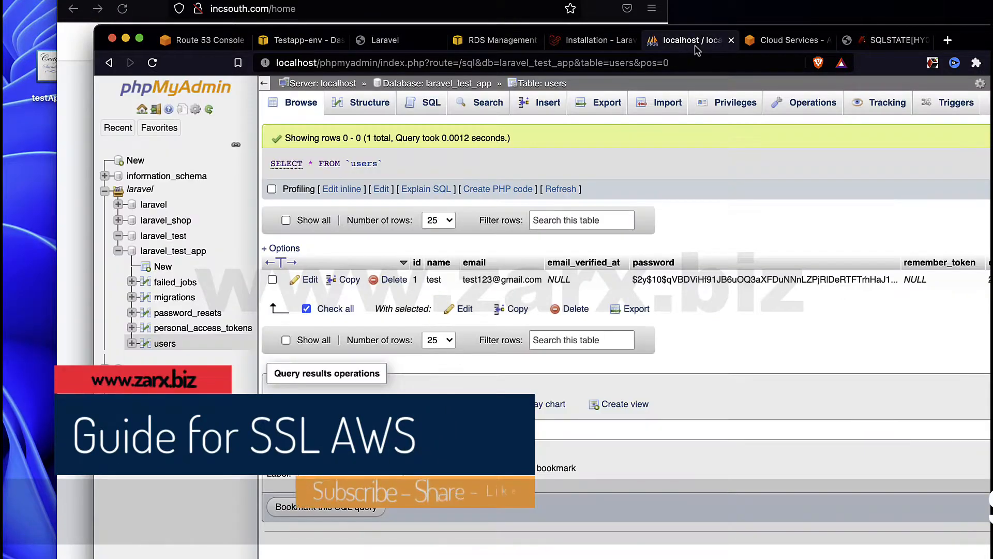
{"action": "left_click", "coordinate": [385, 40]}
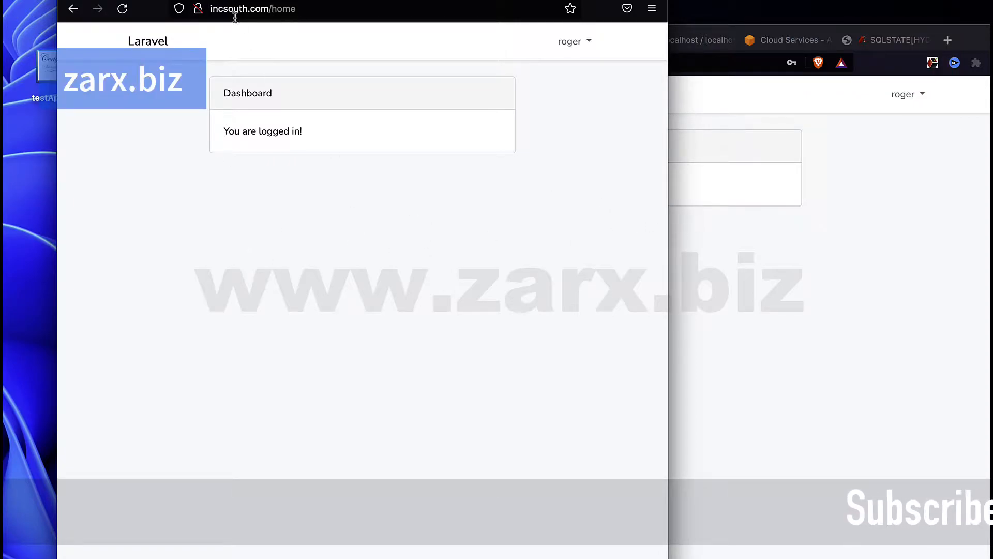
{"action": "mouse_move", "coordinate": [405, 41]}
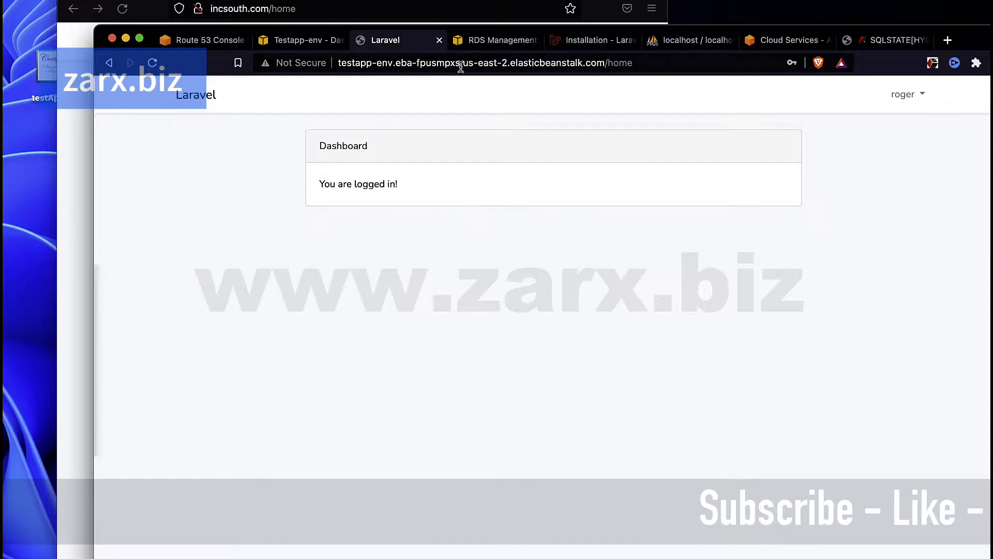
- From the RDS tab, search services for 'ssl' and open Certificate Manager
{"action": "left_click", "coordinate": [494, 40]}
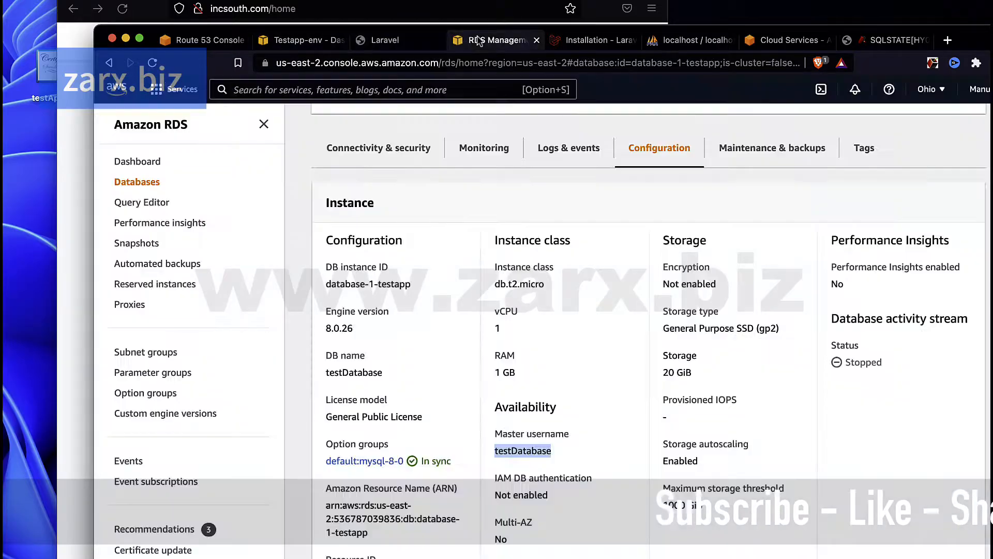
{"action": "left_click", "coordinate": [392, 90]}
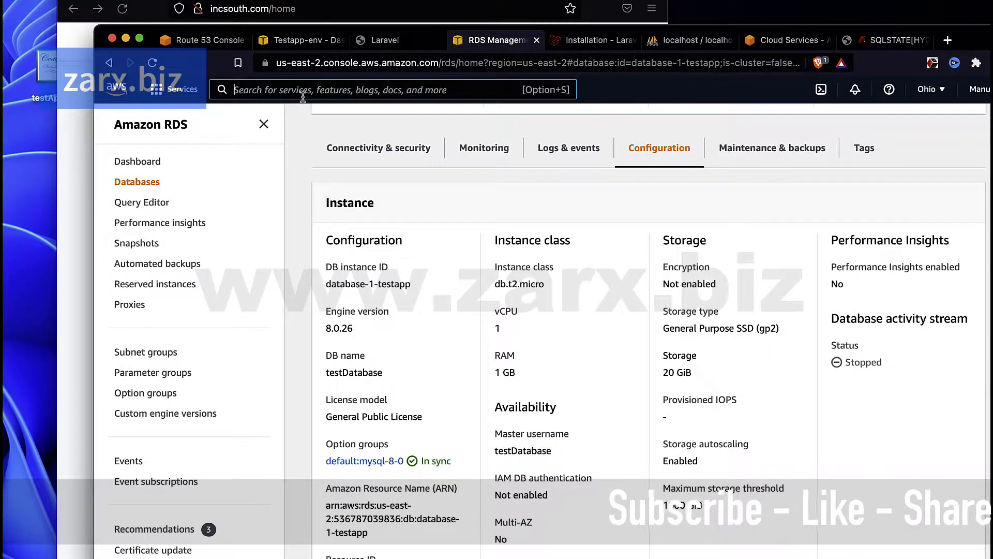
{"action": "type", "text": "ssl"}
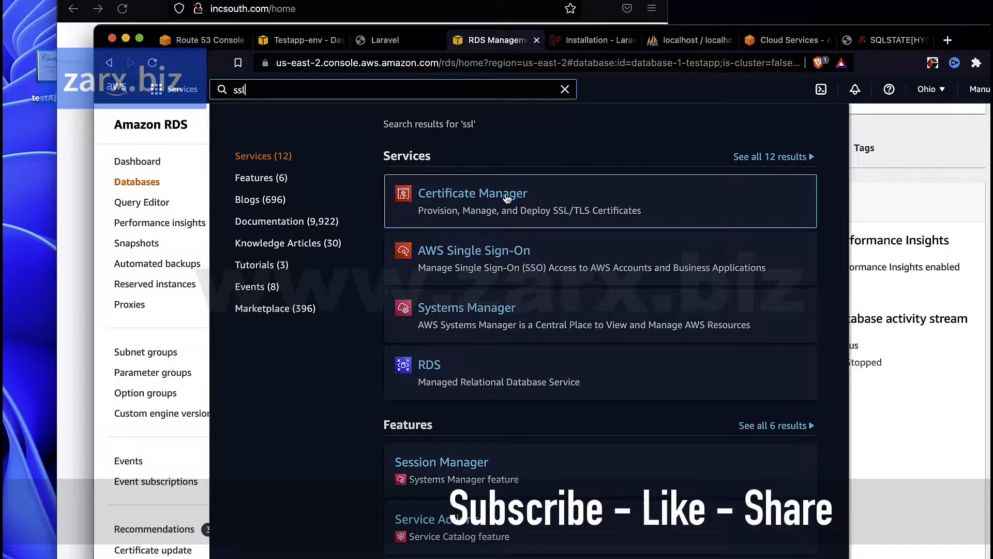
{"action": "left_click", "coordinate": [472, 193]}
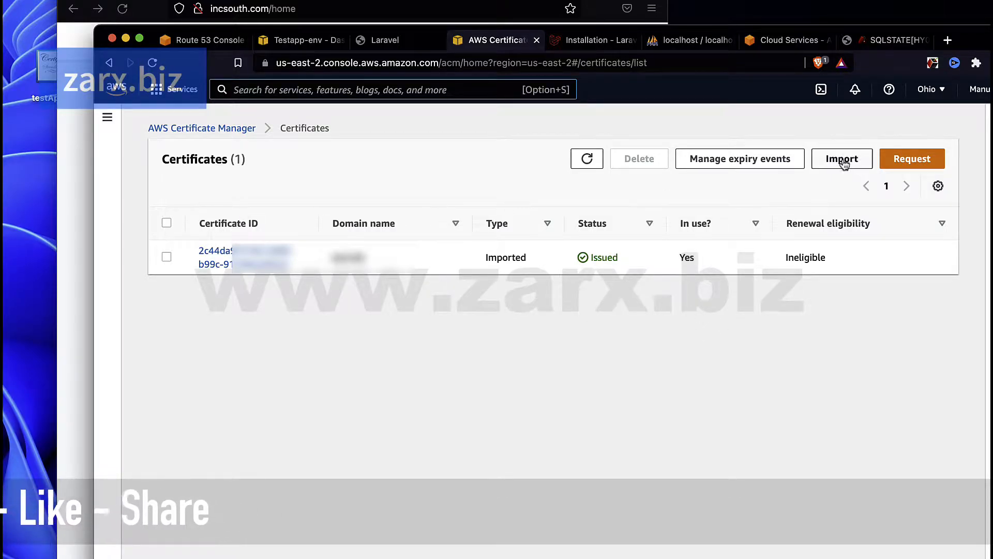
- Start importing a certificate and focus the certificate body and chain text areas
{"action": "left_click", "coordinate": [842, 158]}
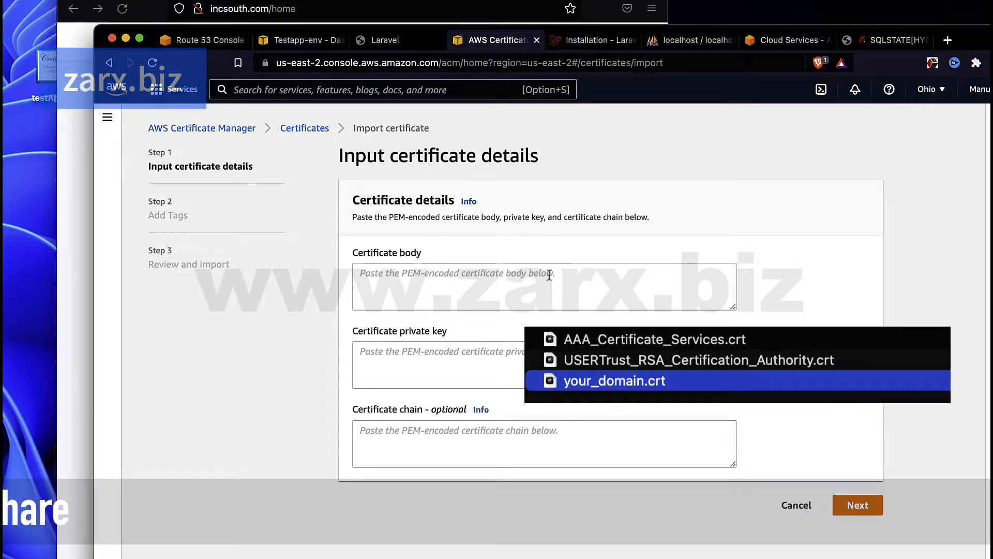
{"action": "left_click", "coordinate": [545, 286]}
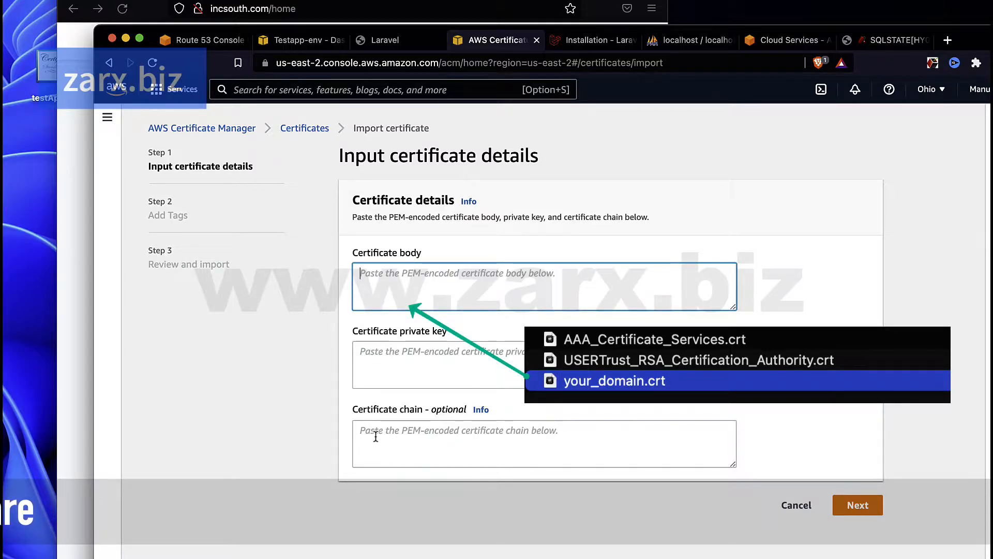
{"action": "left_click", "coordinate": [544, 443]}
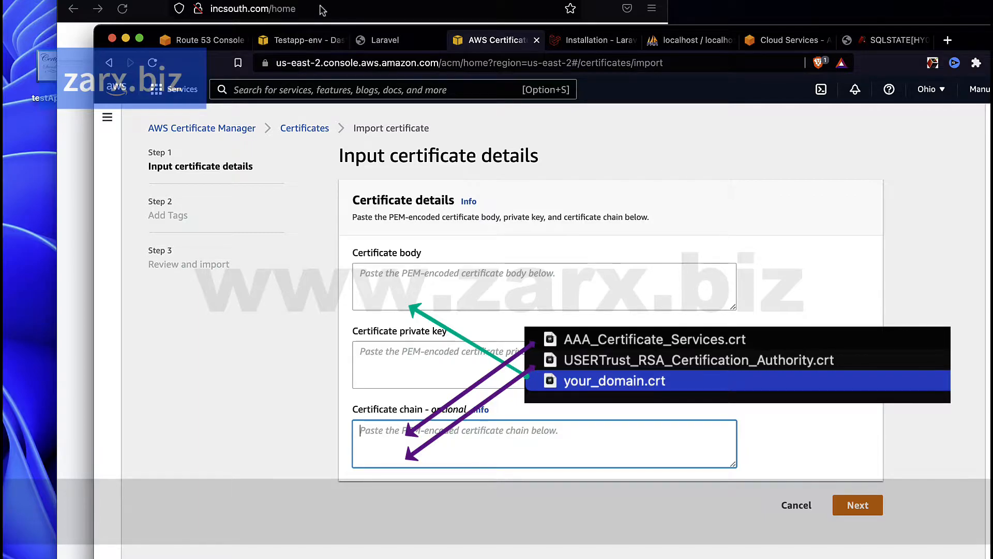
{"action": "mouse_move", "coordinate": [339, 301]}
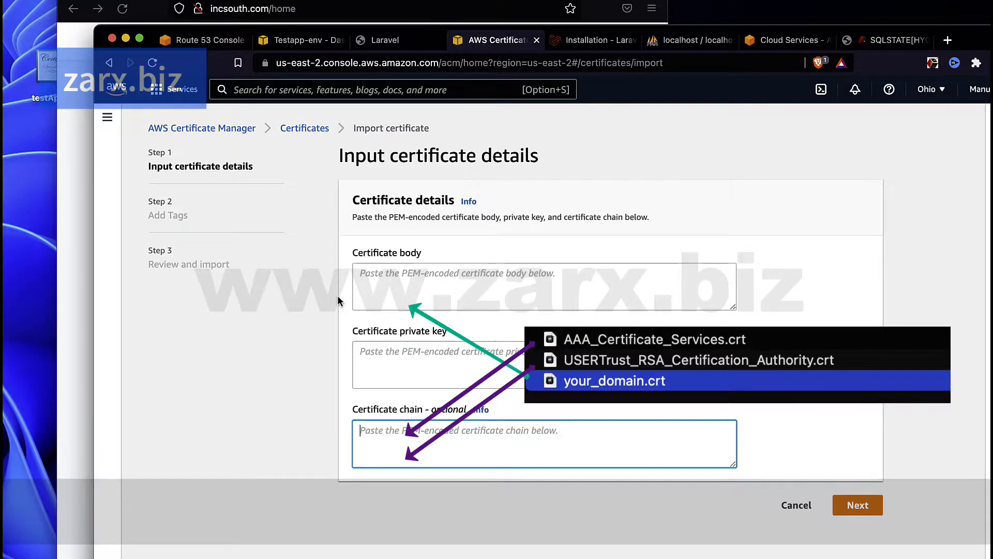
{"action": "mouse_move", "coordinate": [346, 268]}
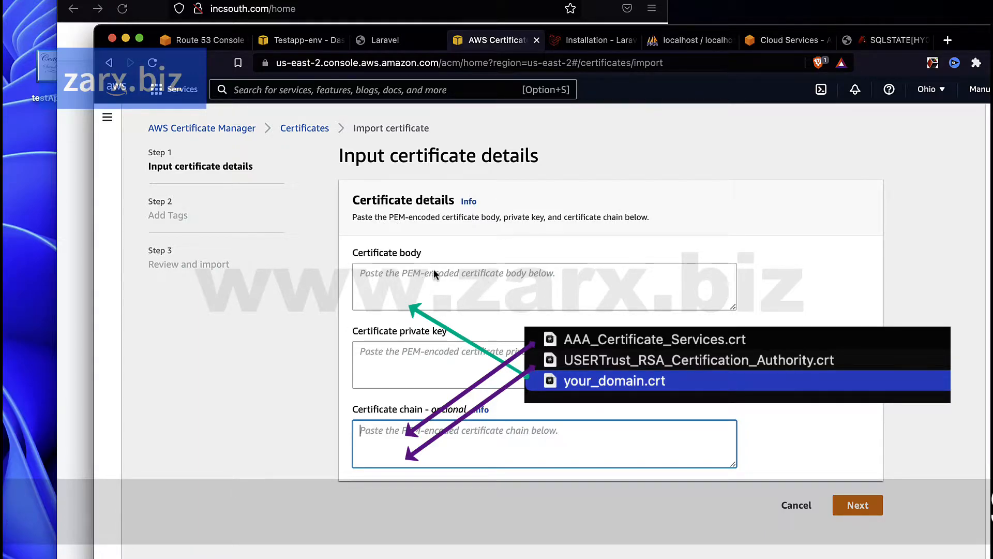
{"action": "left_click", "coordinate": [544, 285]}
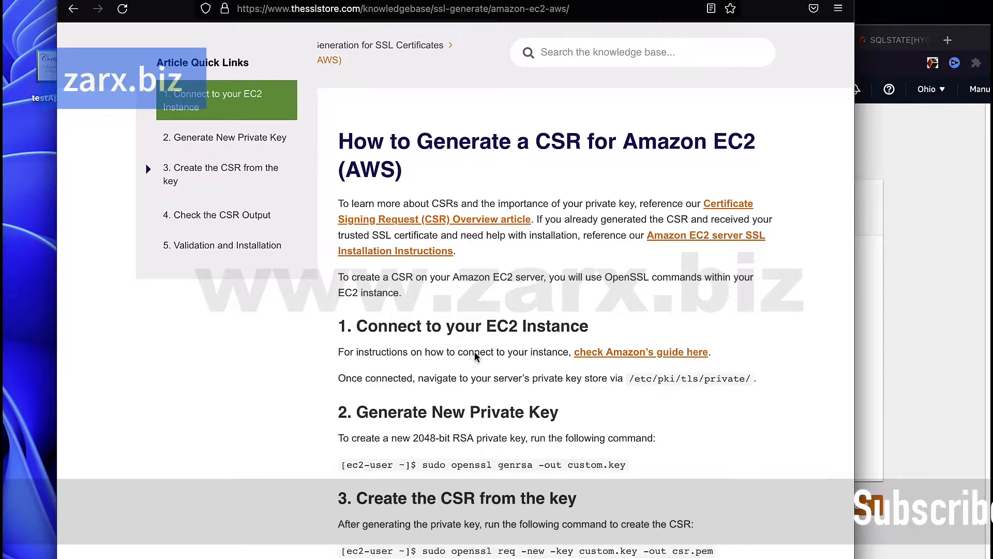
- Read the EC2 CSR guide, highlighting the EC2 Instance heading and scrolling to the OpenSSL commands
{"action": "double_click", "coordinate": [510, 325]}
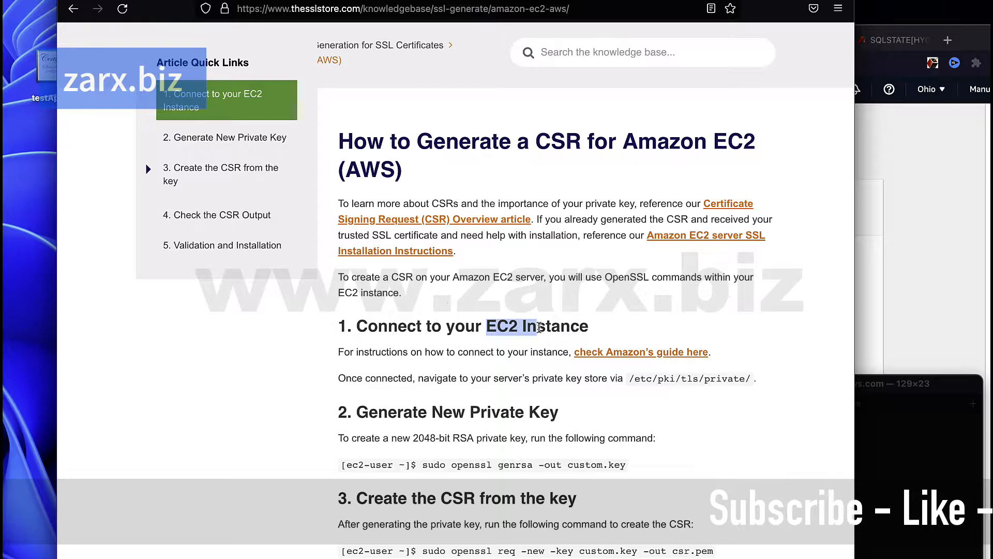
{"action": "scroll", "scroll_direction": "down", "scroll_amount": 3}
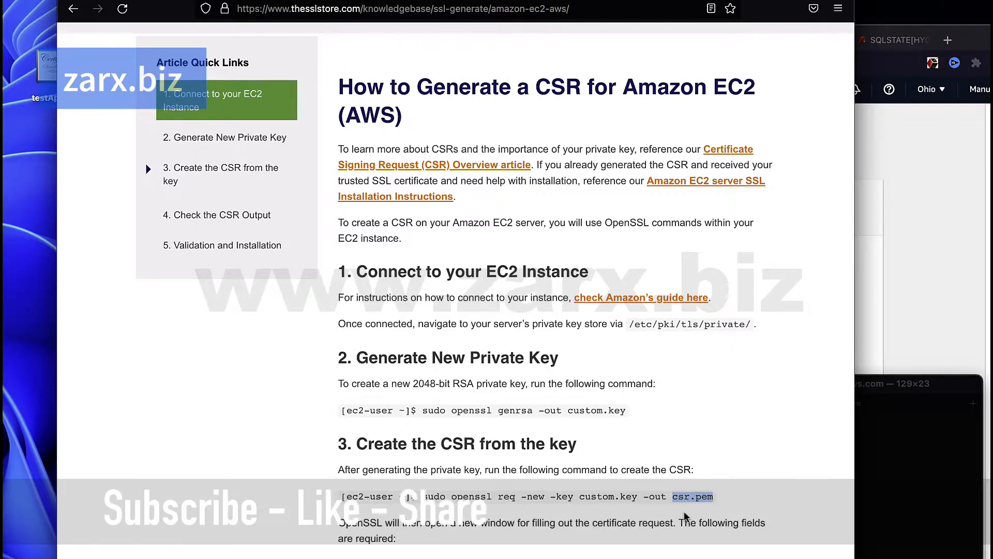
{"action": "mouse_move", "coordinate": [249, 446]}
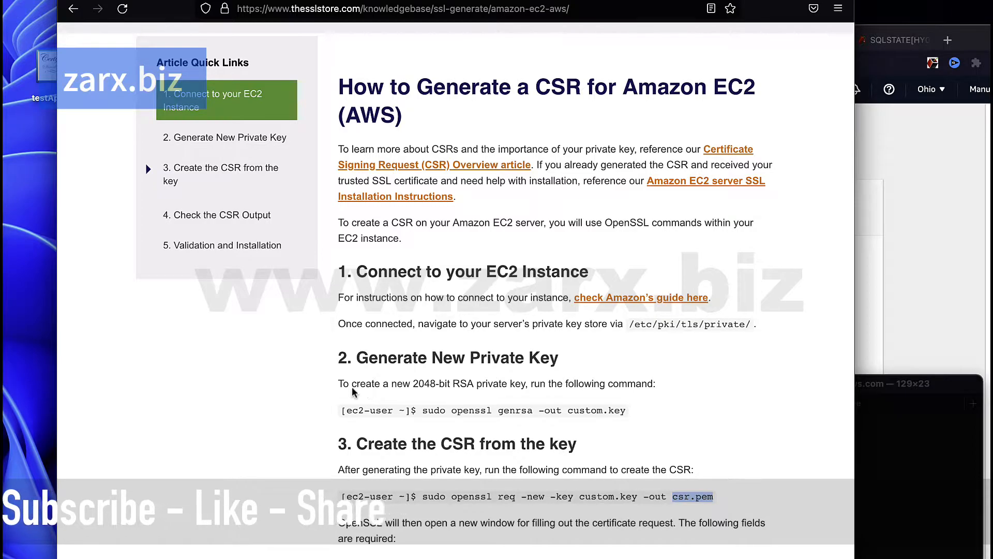
{"action": "mouse_move", "coordinate": [517, 234]}
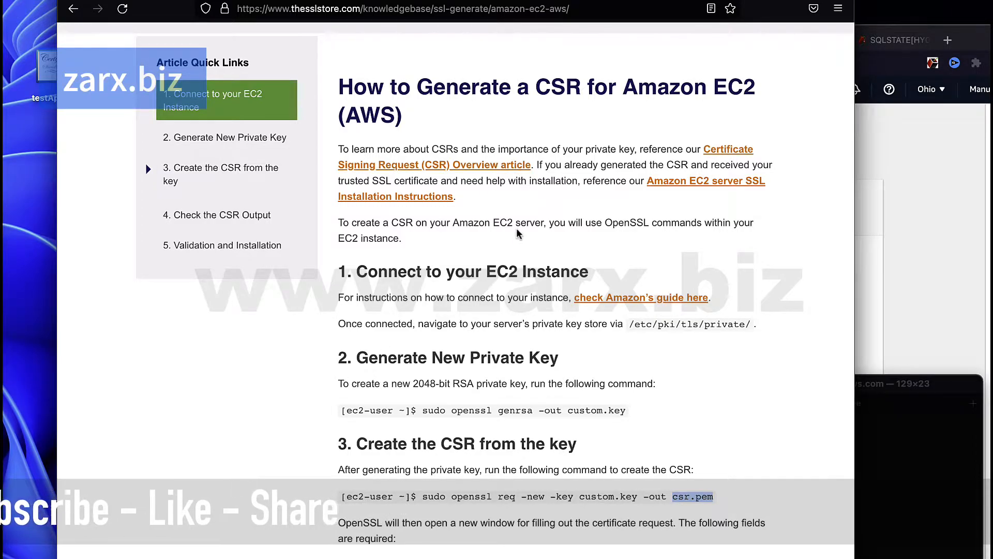
{"action": "scroll", "scroll_direction": "down", "scroll_amount": 3}
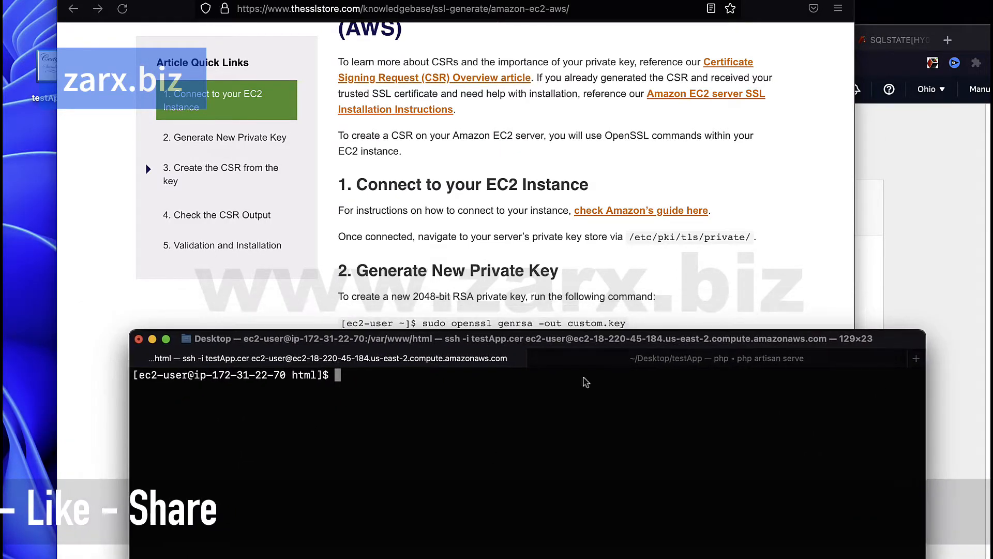
- Change into the server's /etc/pki directory and list its contents
{"action": "type", "text": "cd"}
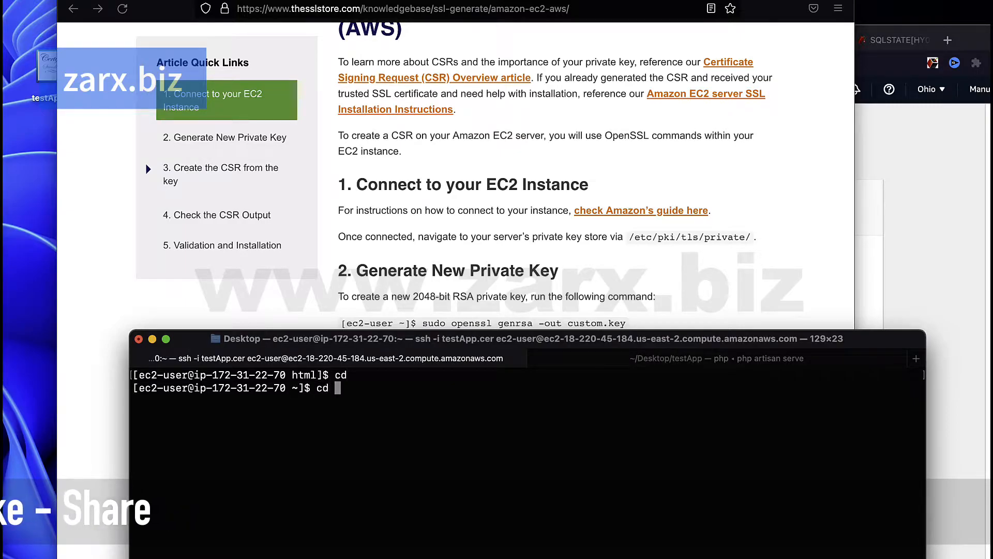
{"action": "type", "text": "/"}
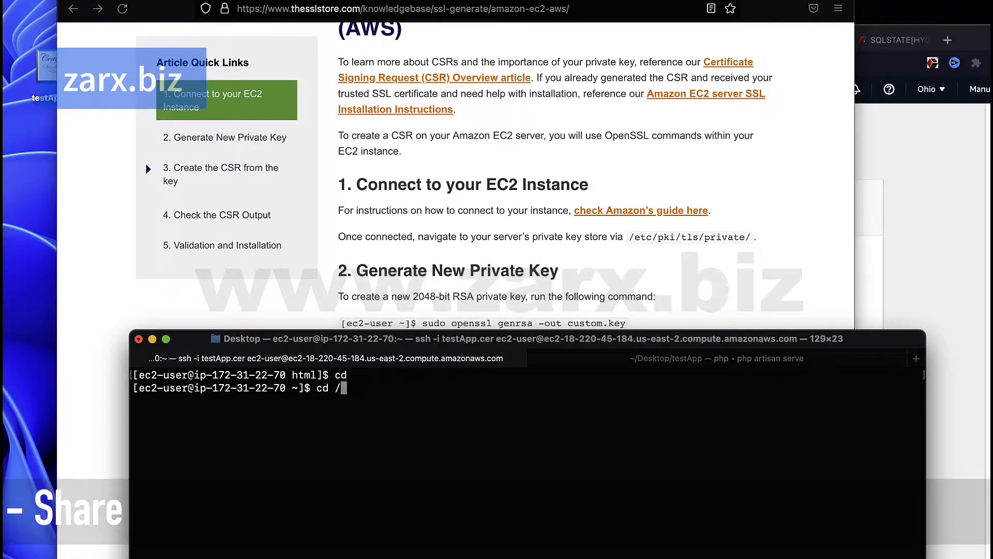
{"action": "type", "text": "etc"}
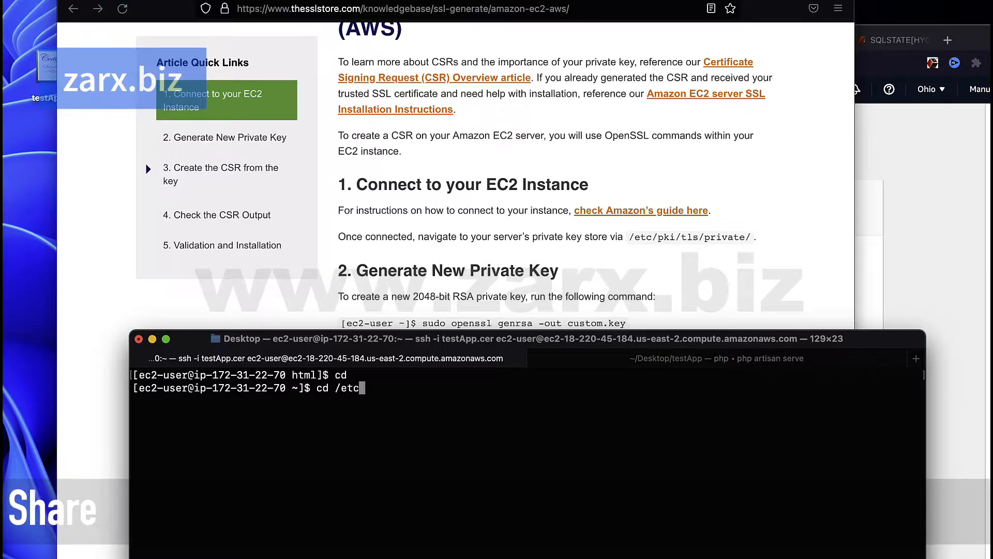
{"action": "type", "text": "/pki"}
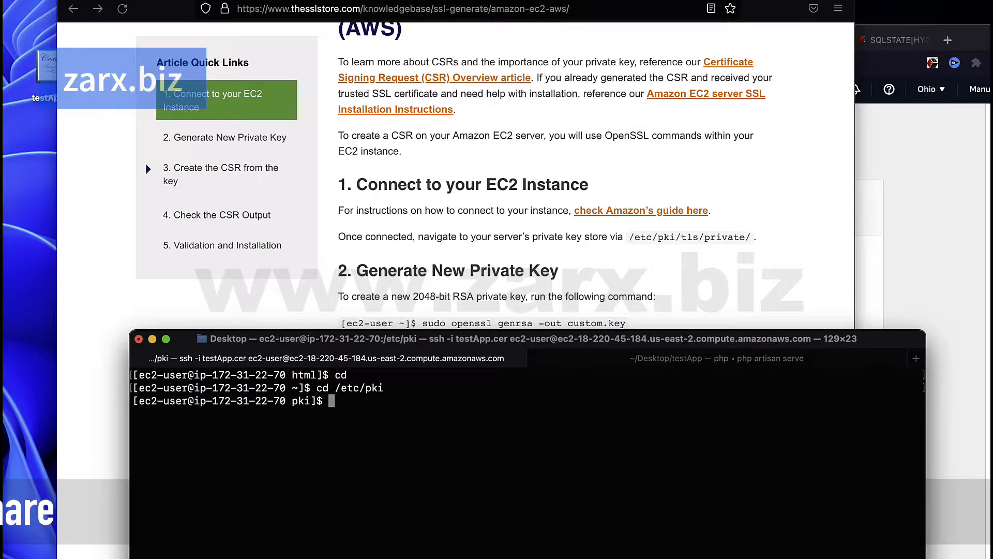
{"action": "type", "text": "ls"}
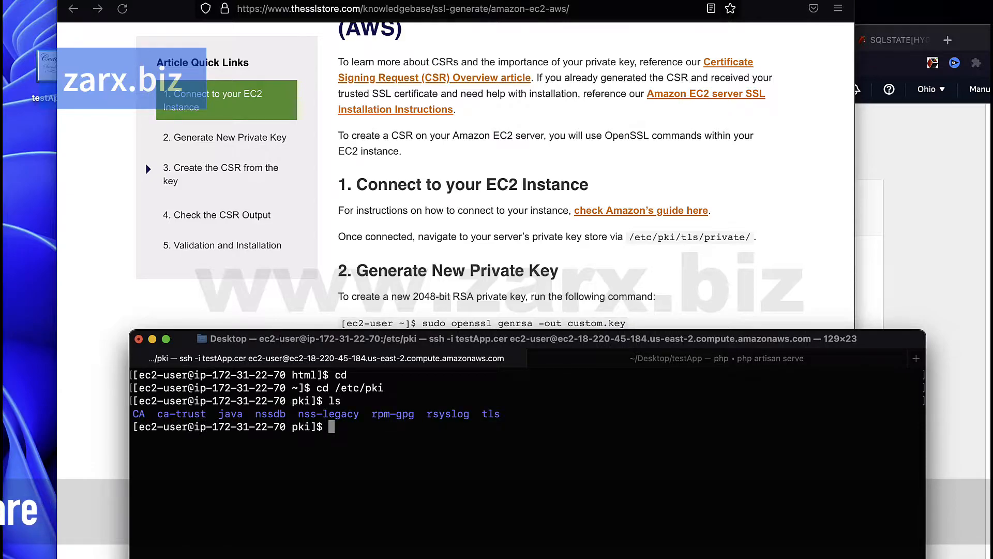
- Enter tls/private and highlight the existing localhost.key file
{"action": "type", "text": "cd"}
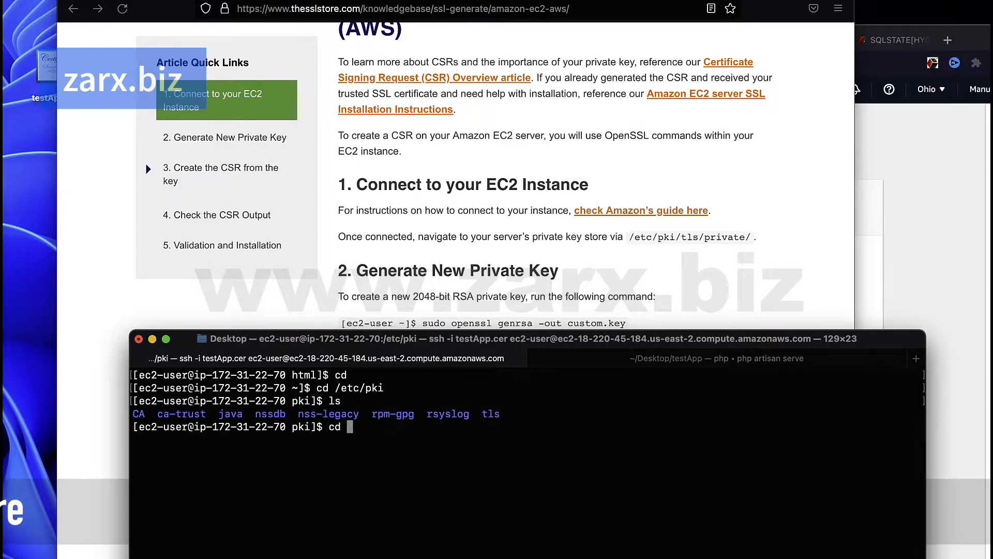
{"action": "type", "text": "tls/private"}
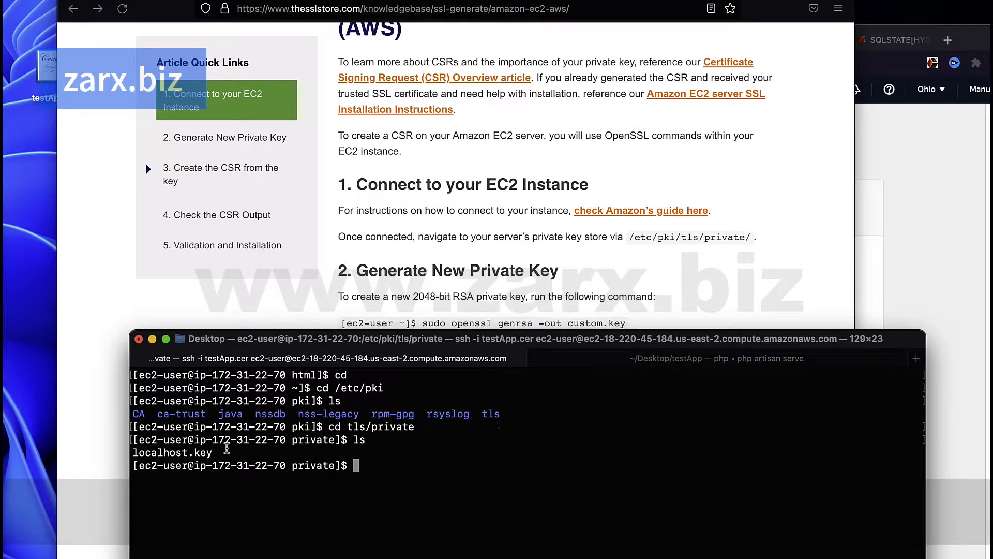
{"action": "double_click", "coordinate": [173, 452]}
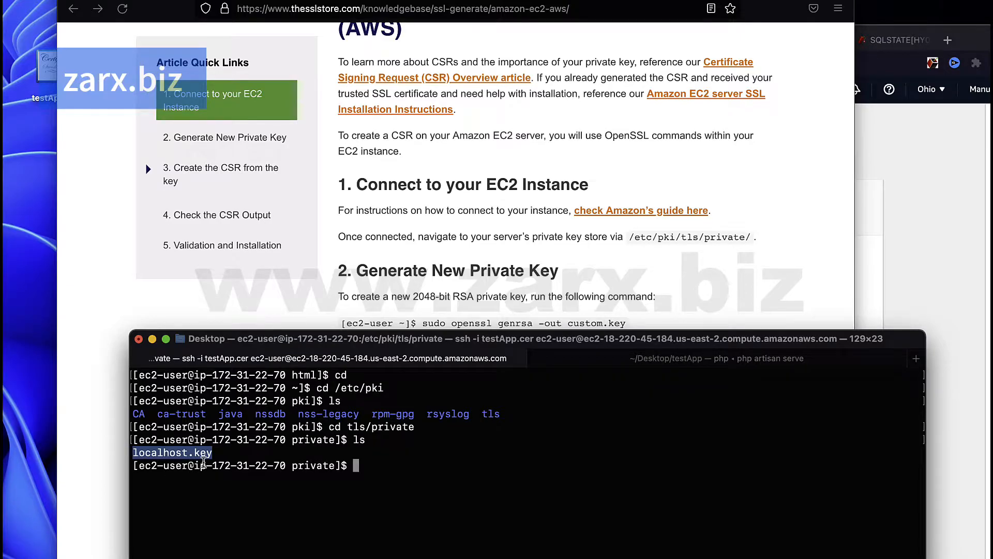
{"action": "mouse_move", "coordinate": [241, 454]}
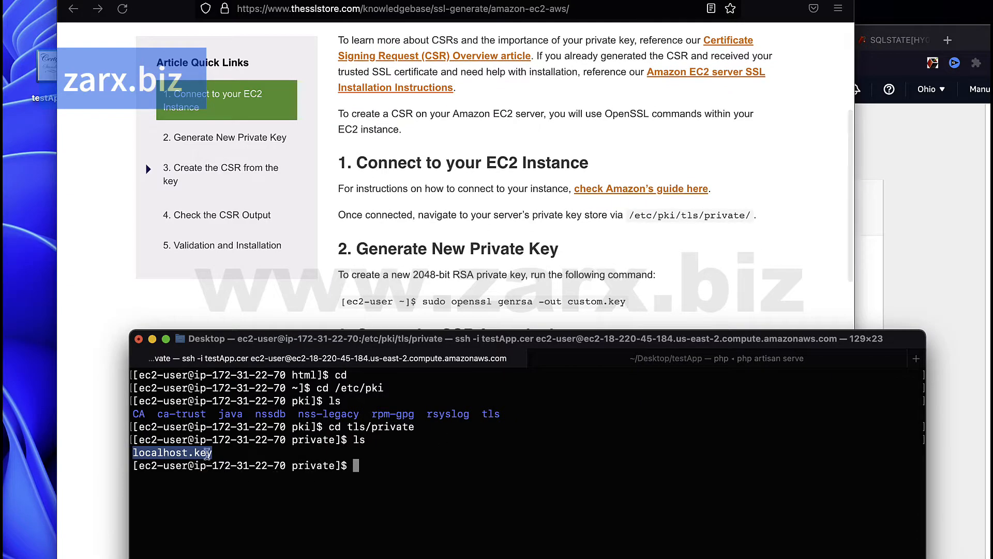
{"action": "scroll", "scroll_direction": "down", "scroll_amount": 3}
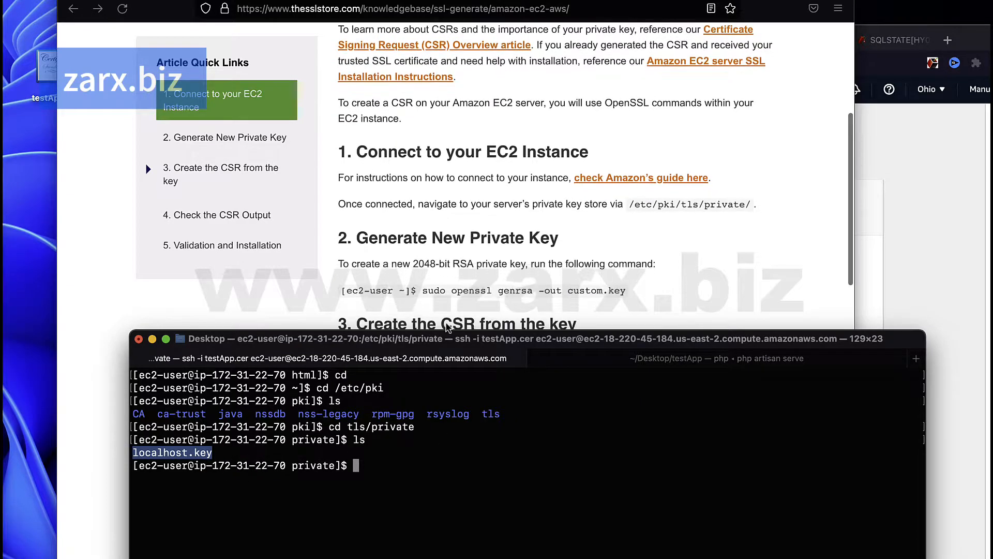
{"action": "scroll", "scroll_direction": "down", "scroll_amount": 3}
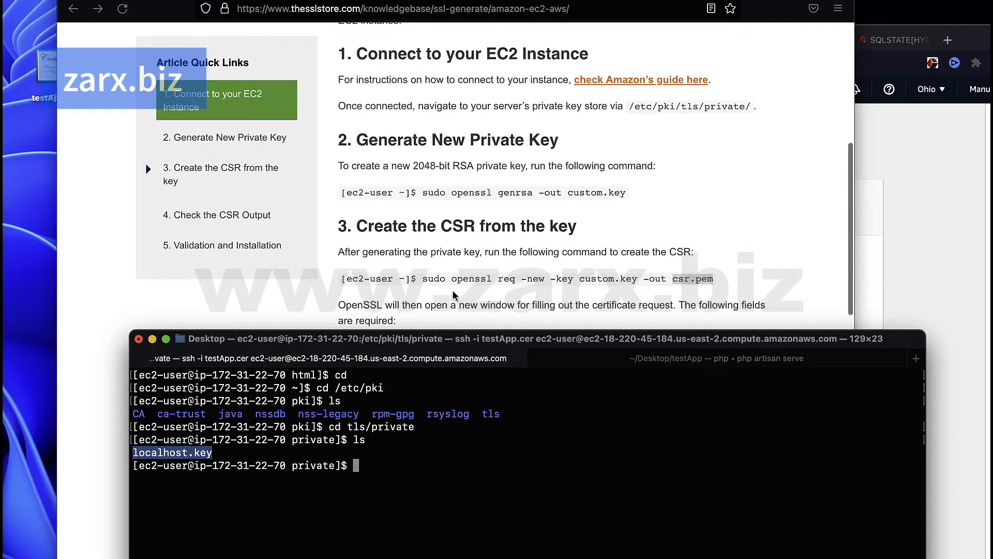
{"action": "scroll", "scroll_direction": "down", "scroll_amount": 3}
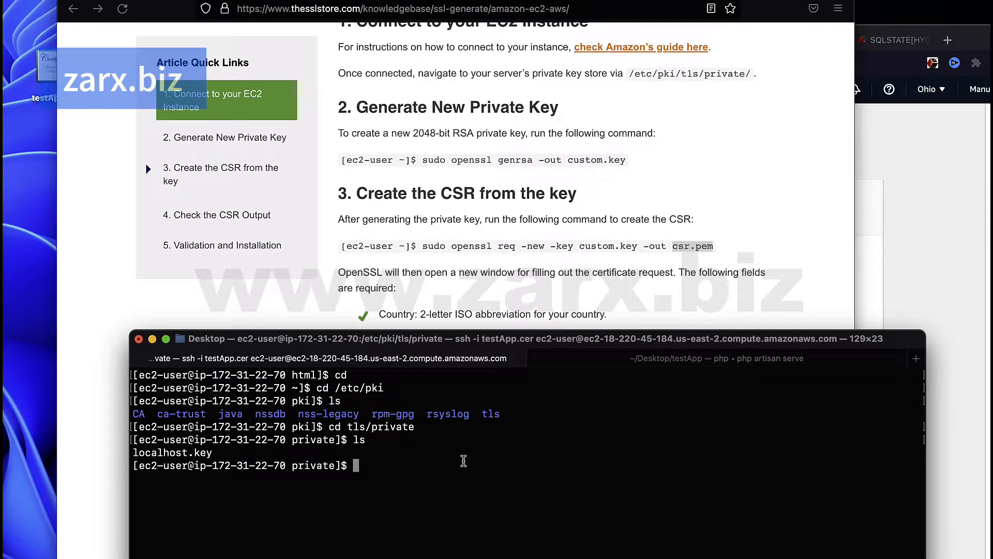
- Change into /var/www/html and list its files
{"action": "type", "text": "cd"}
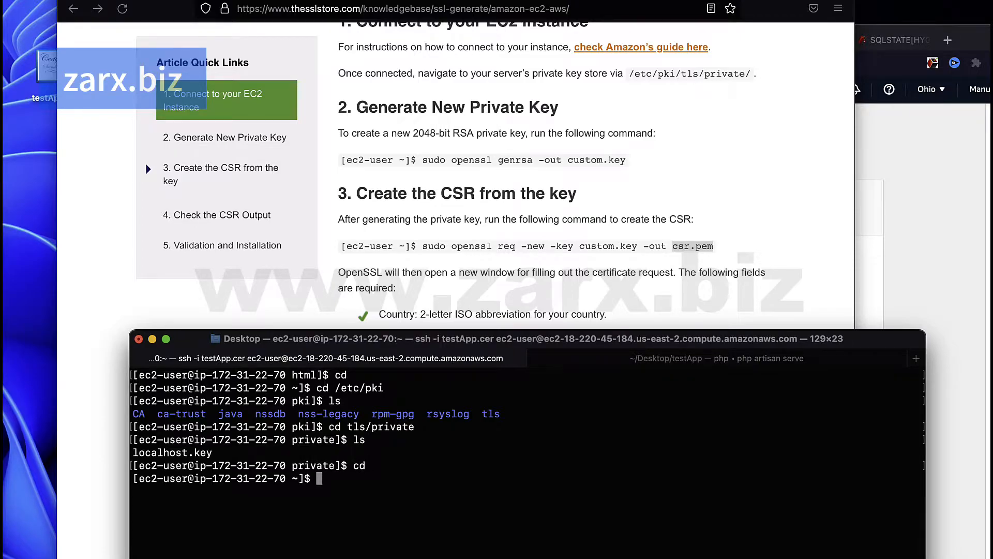
{"action": "type", "text": "cd /"}
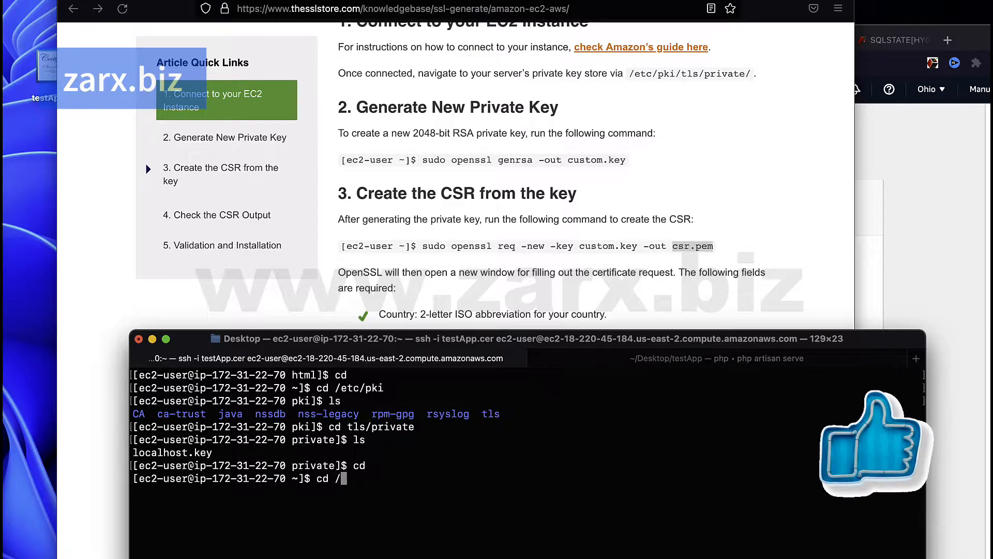
{"action": "type", "text": "var"}
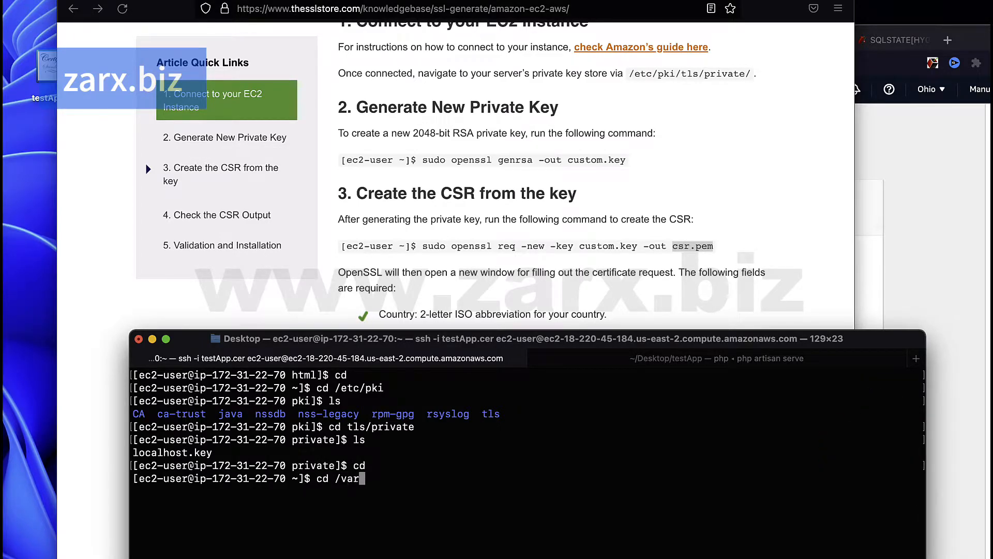
{"action": "type", "text": "www/"}
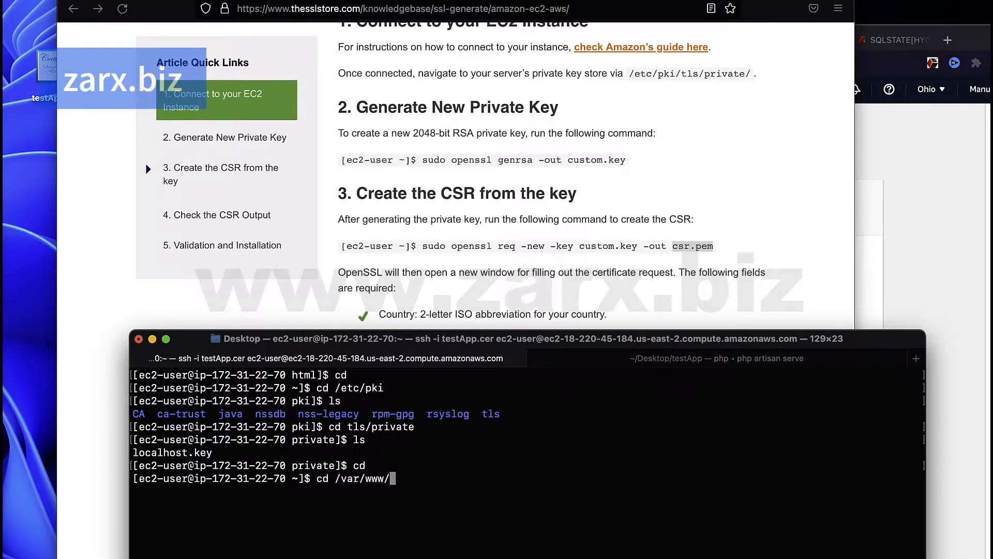
{"action": "key", "text": "Return"}
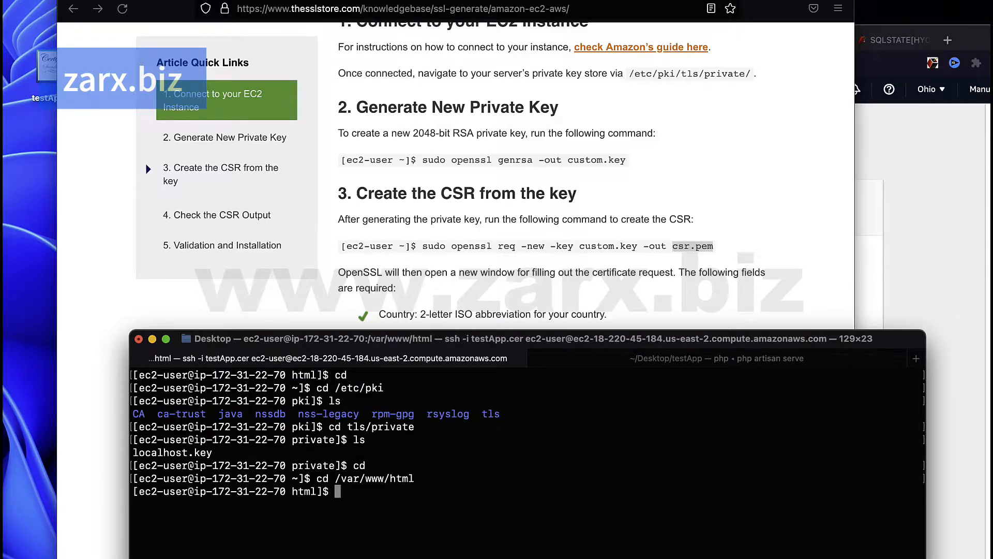
{"action": "type", "text": "ls"}
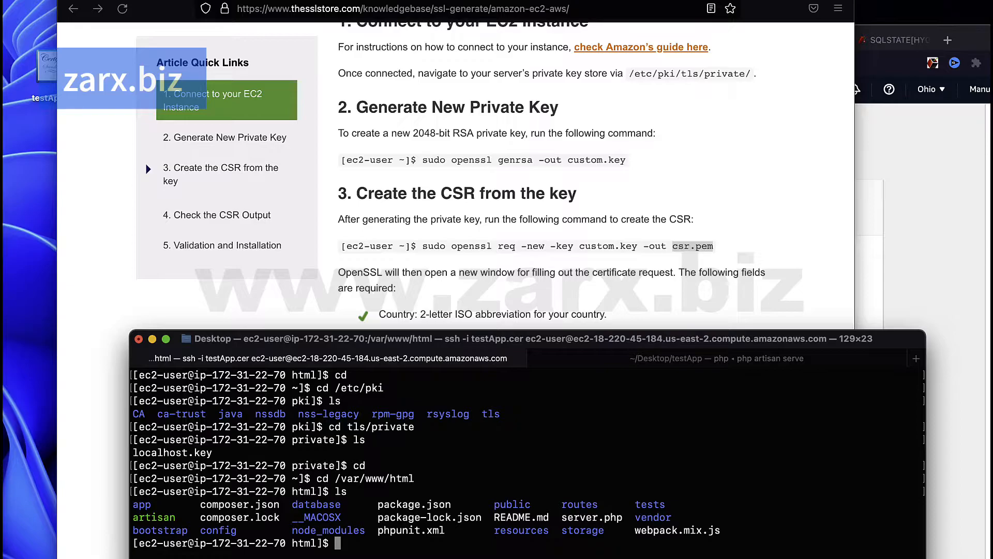
- Type 'sudo openssl req -new -key /etc/pki/tls/private/localhost.key -out csr.pem' without running it
{"action": "type", "text": "sudo"}
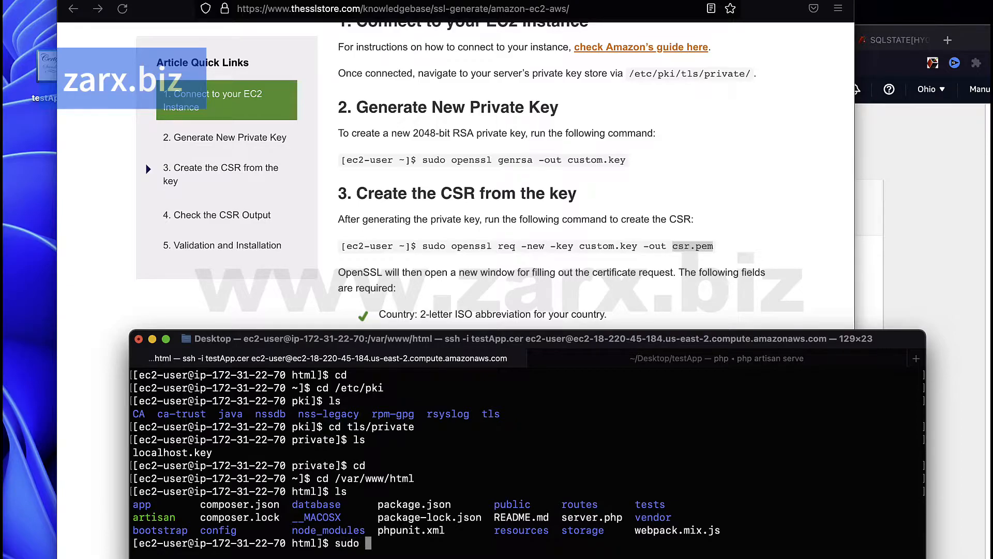
{"action": "type", "text": "openssl"}
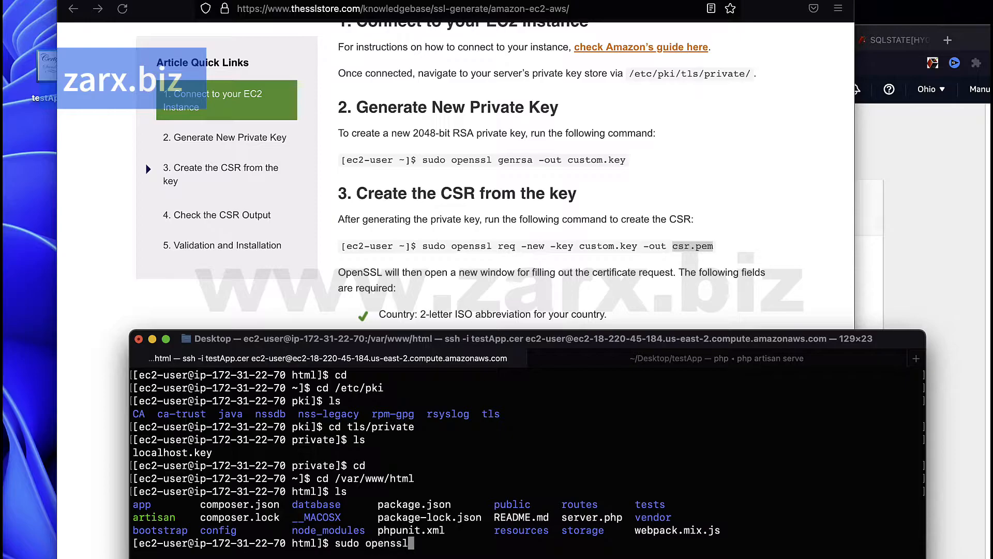
{"action": "type", "text": "re"}
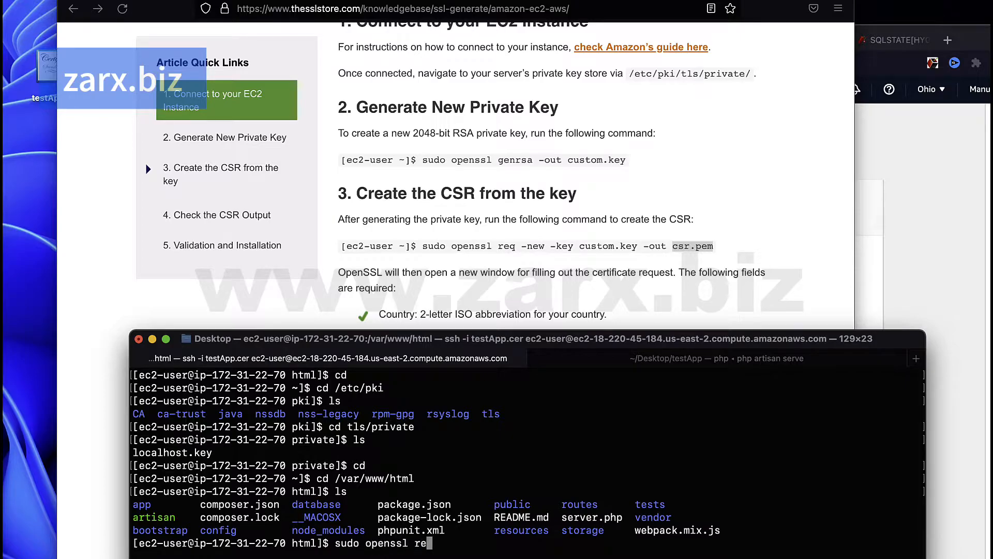
{"action": "type", "text": "q"}
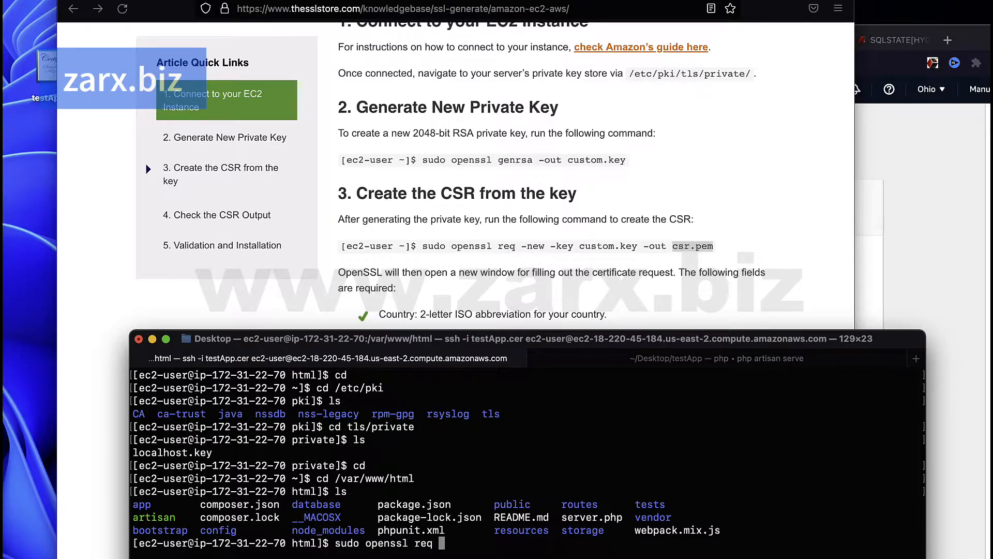
{"action": "type", "text": "-new"}
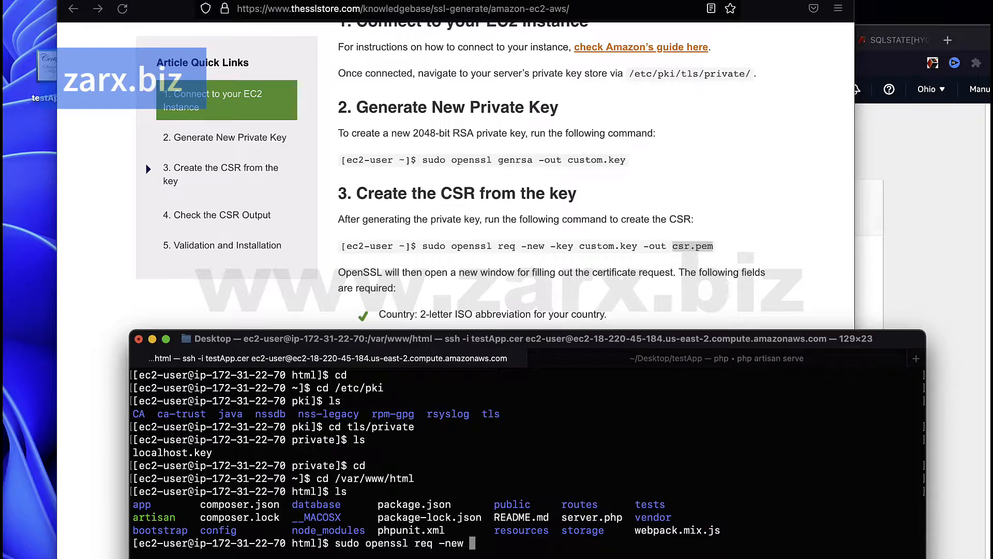
{"action": "type", "text": "-key"}
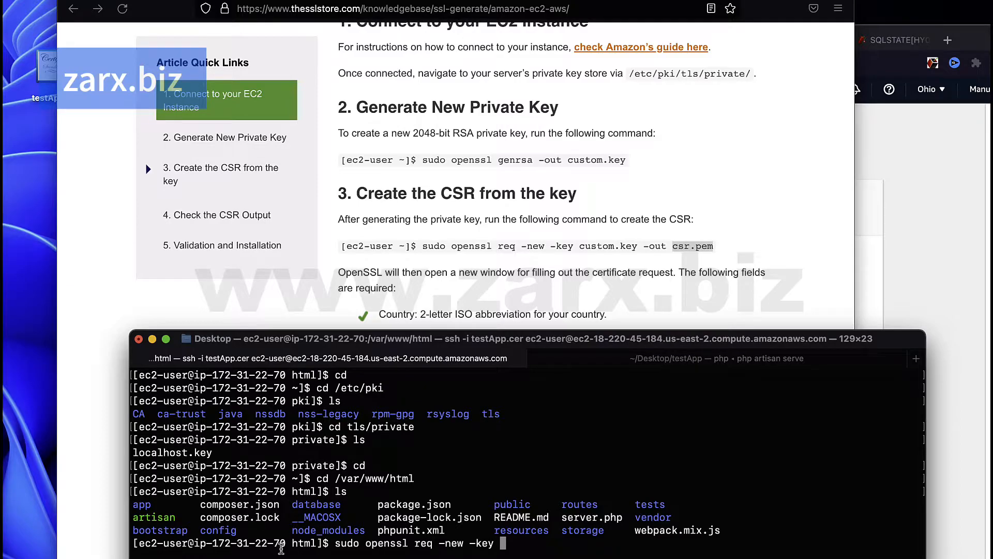
{"action": "mouse_move", "coordinate": [778, 372]}
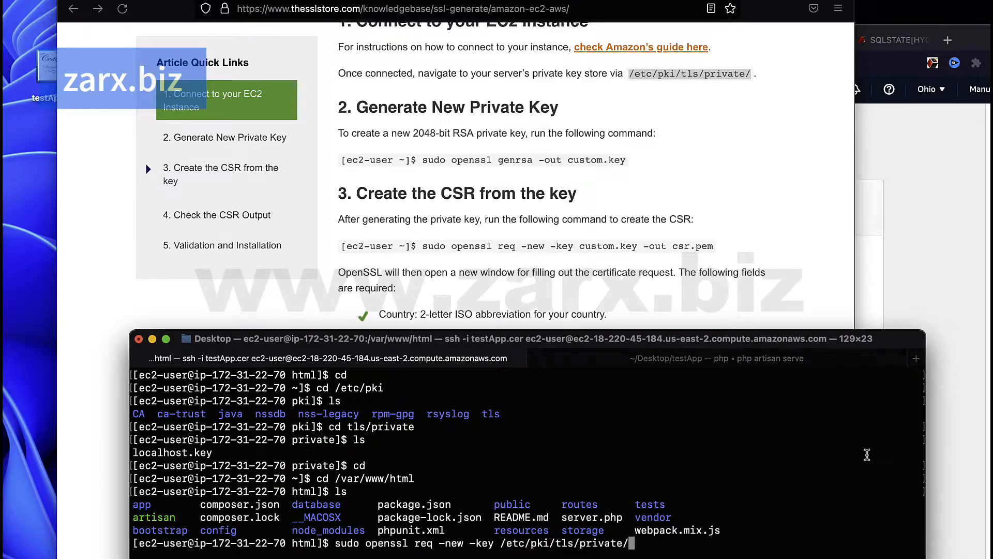
{"action": "type", "text": "localhost."}
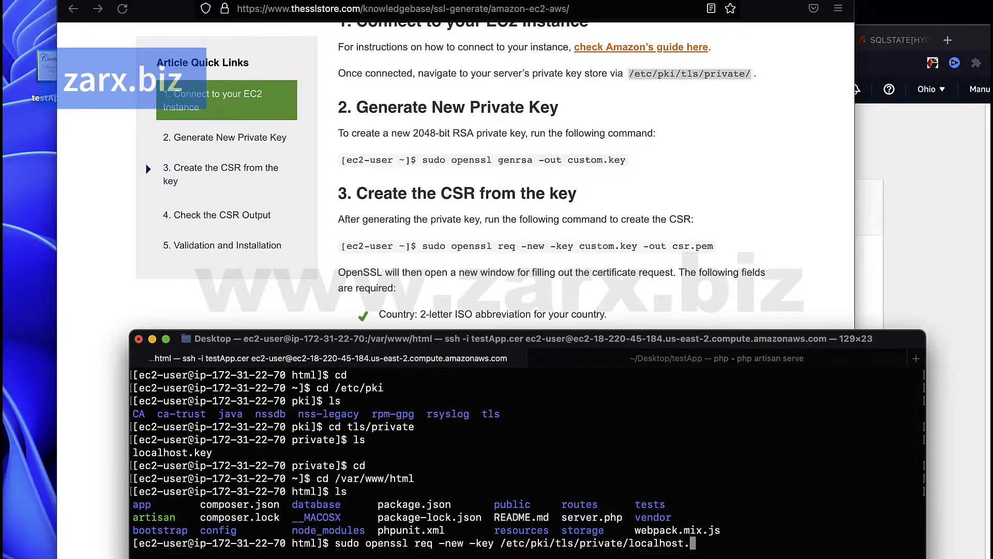
{"action": "type", "text": "key"}
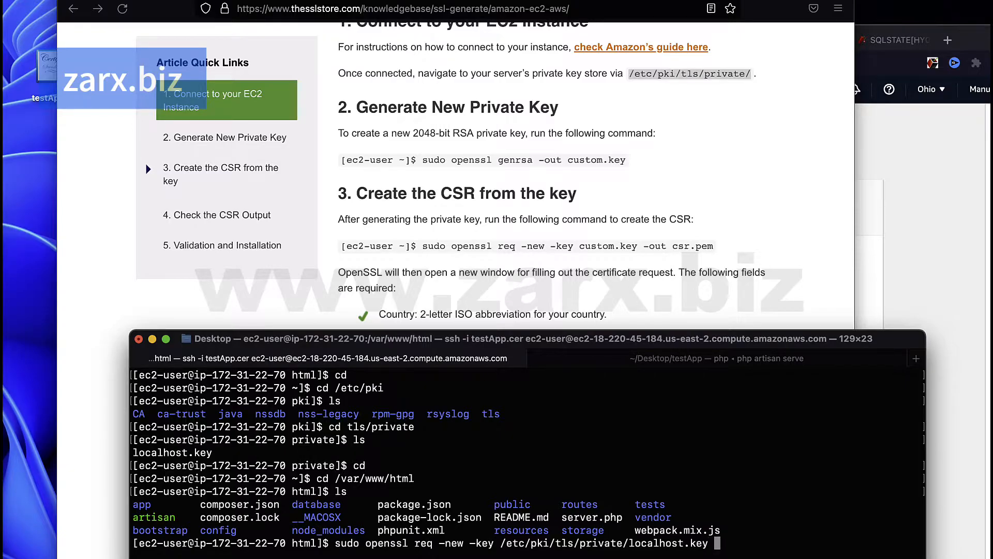
{"action": "type", "text": "-o"}
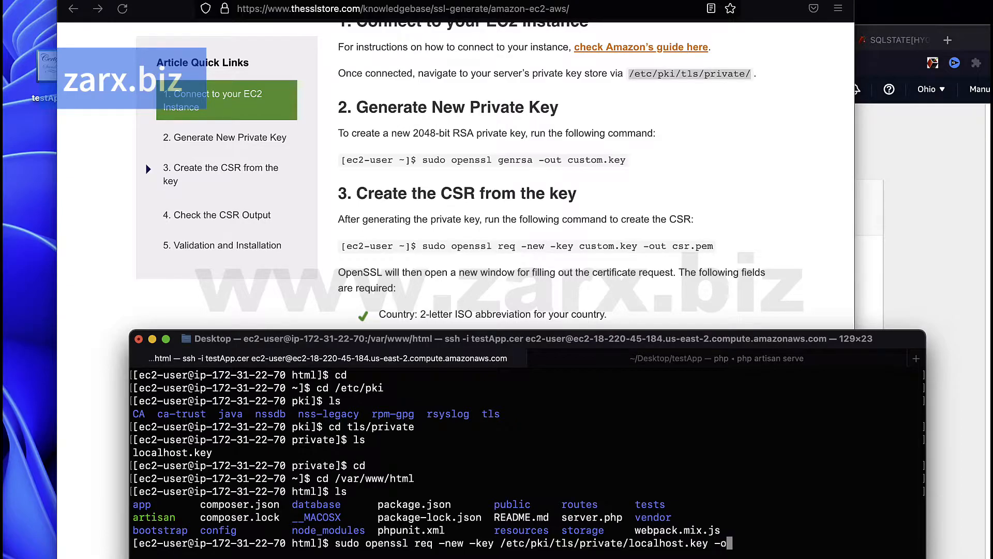
{"action": "type", "text": "ut"}
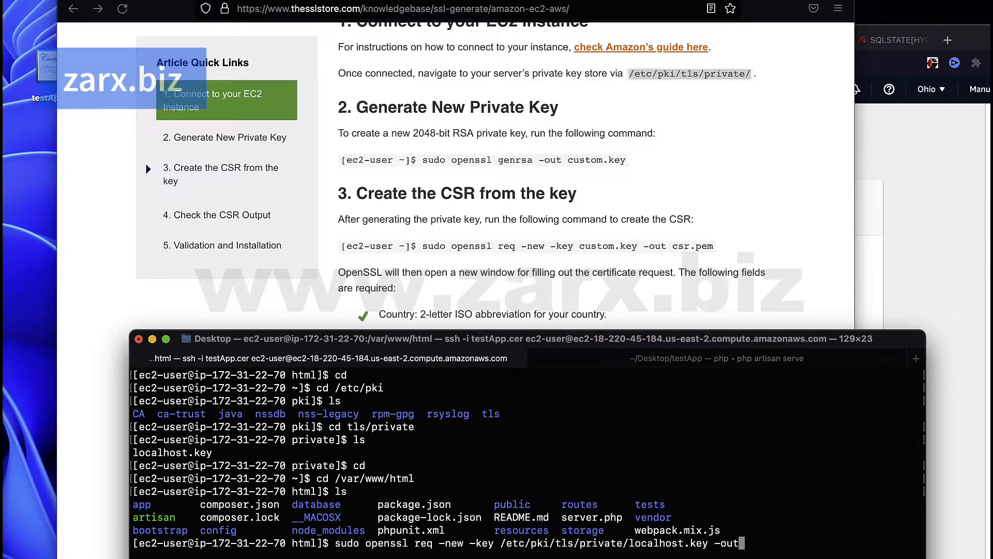
{"action": "type", "text": "csr.pem"}
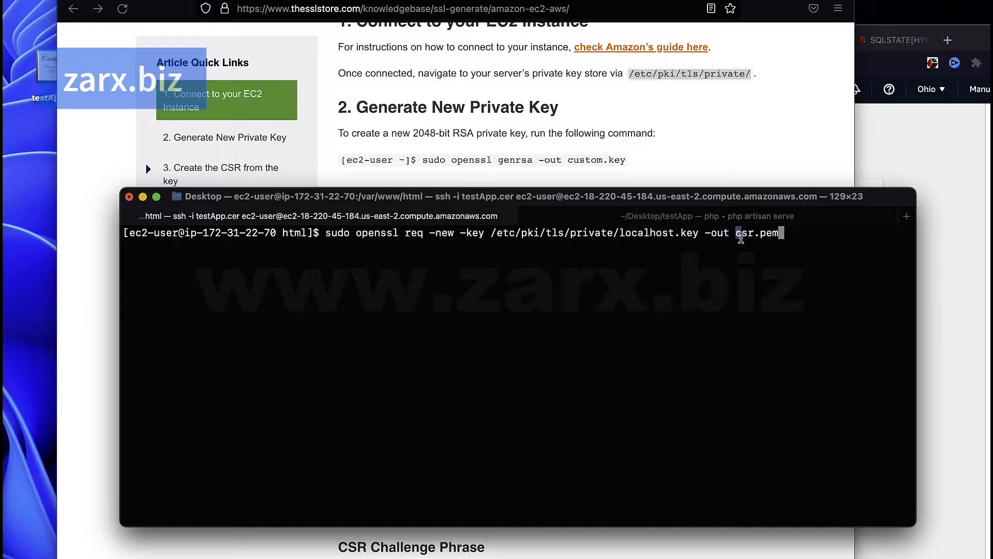
- Answer the CSR location prompts: country AU, state VIC, locality MELBOURNE
{"action": "double_click", "coordinate": [753, 232]}
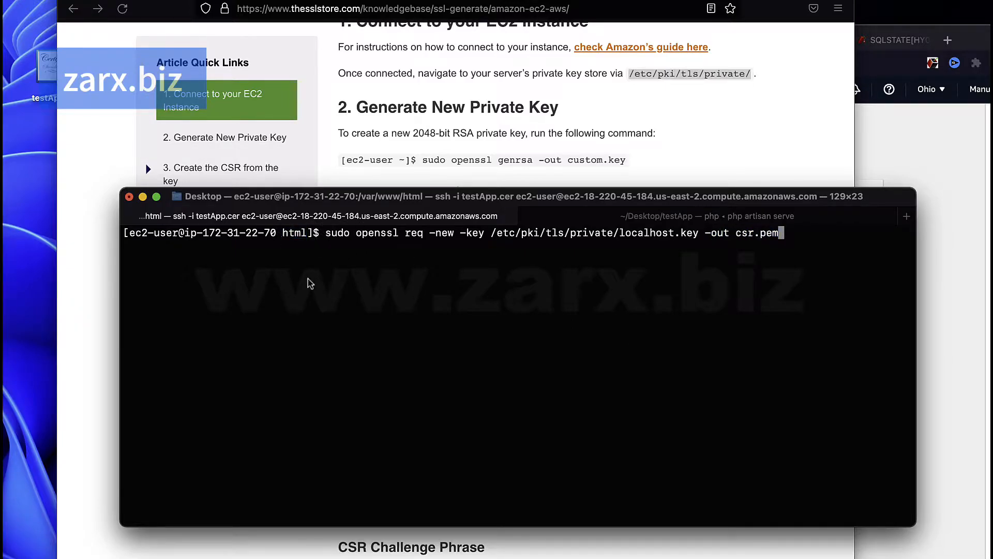
{"action": "mouse_move", "coordinate": [463, 326]}
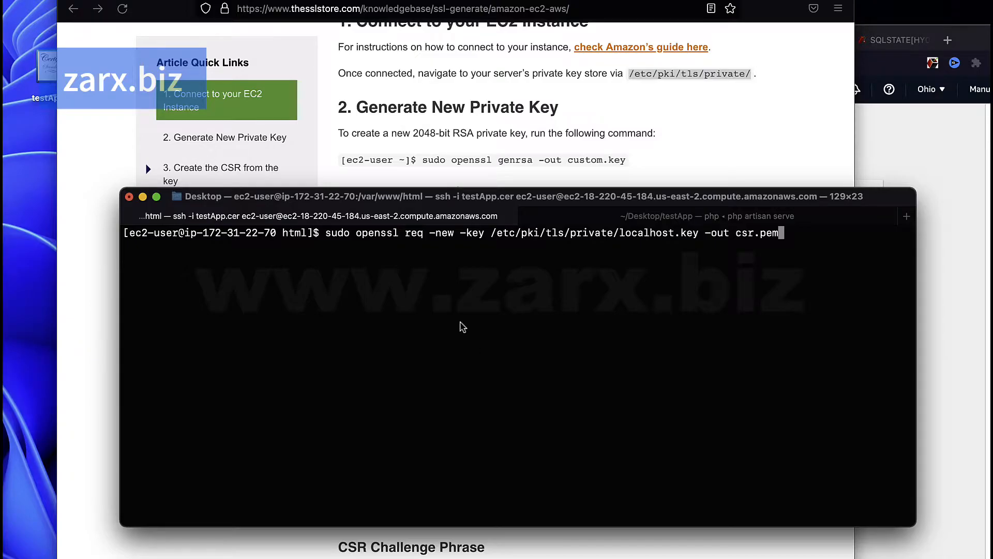
{"action": "mouse_move", "coordinate": [323, 238]}
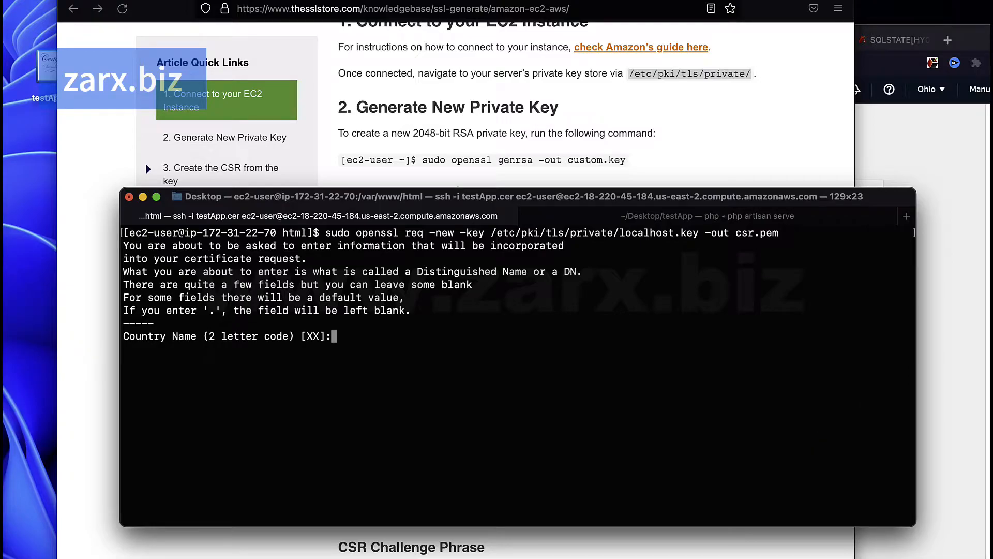
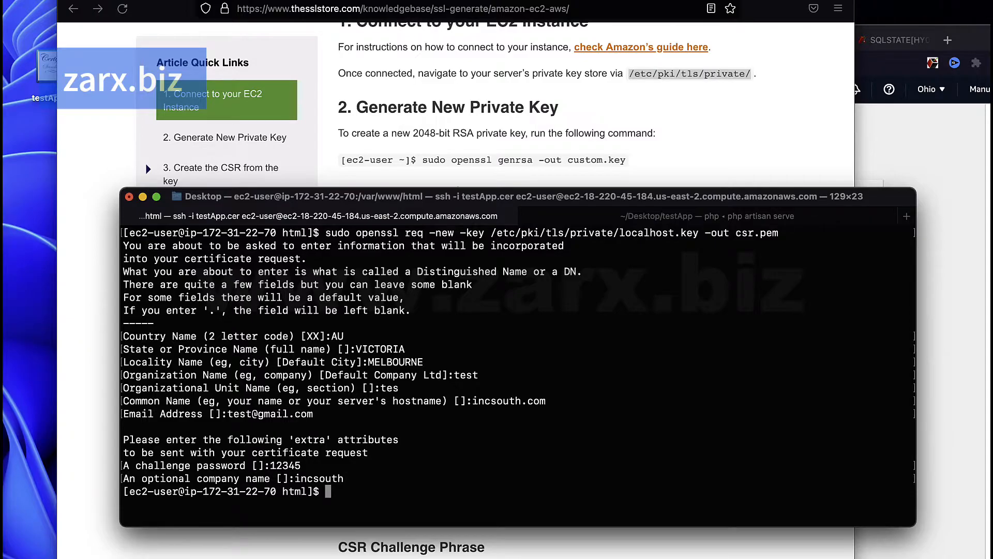
- List the html directory and highlight the new csr.pem file
{"action": "type", "text": "ls"}
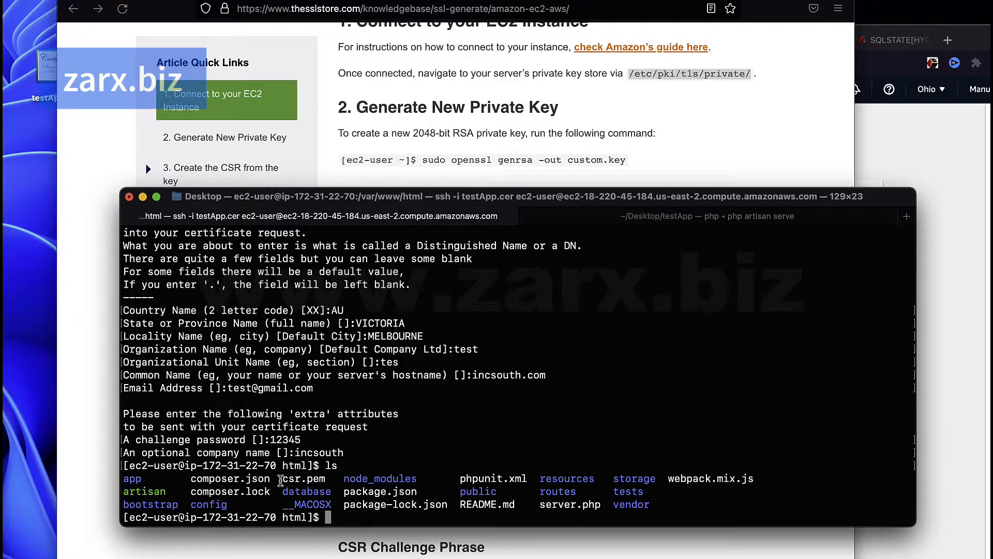
{"action": "double_click", "coordinate": [304, 478]}
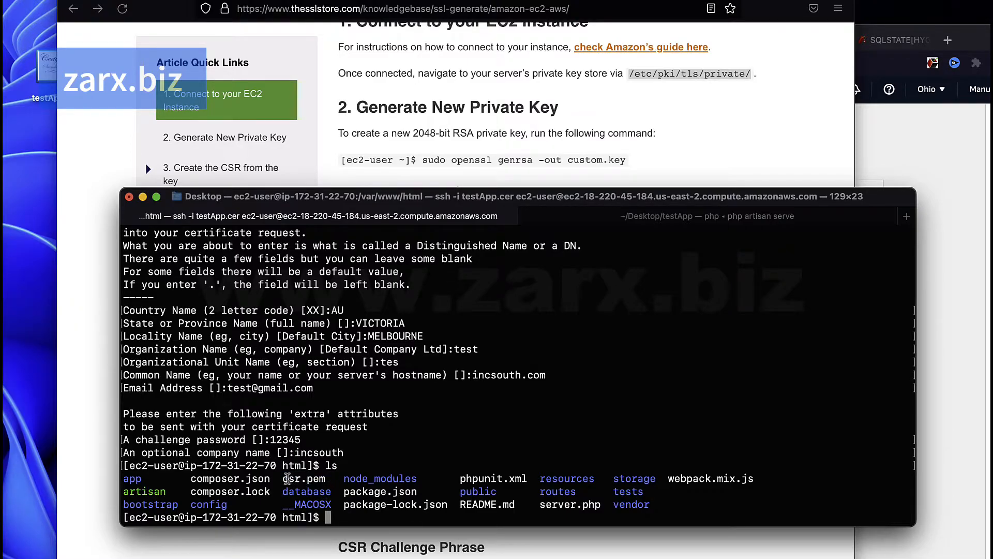
{"action": "double_click", "coordinate": [305, 478]}
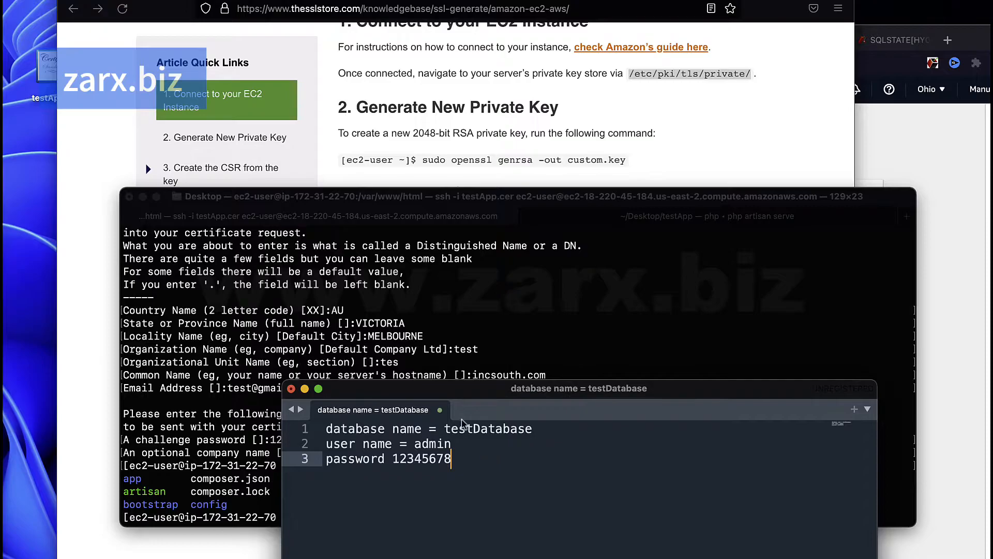
- Save a new blank Sublime Text document as csr.txt on the Desktop
{"action": "left_click", "coordinate": [854, 409]}
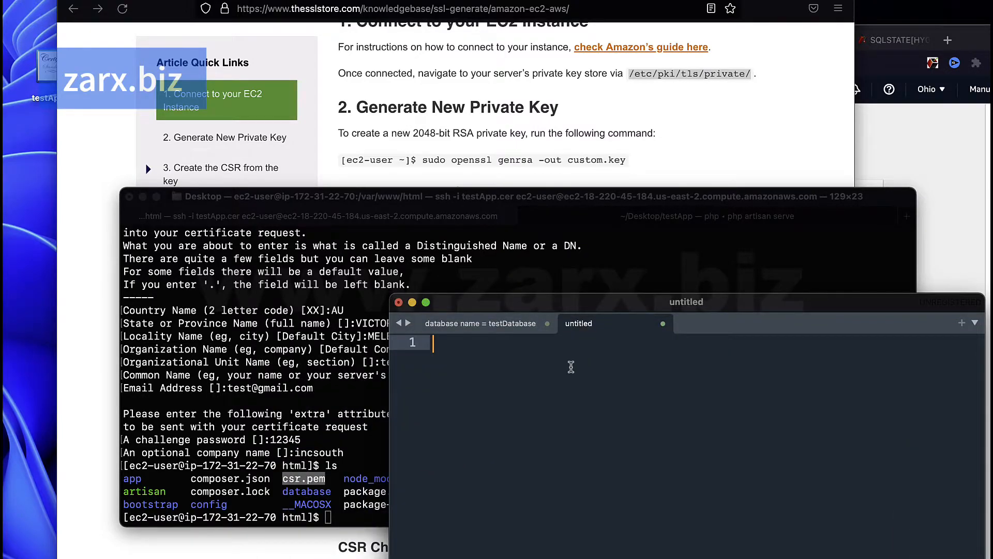
{"action": "type", "text": "csr.txt"}
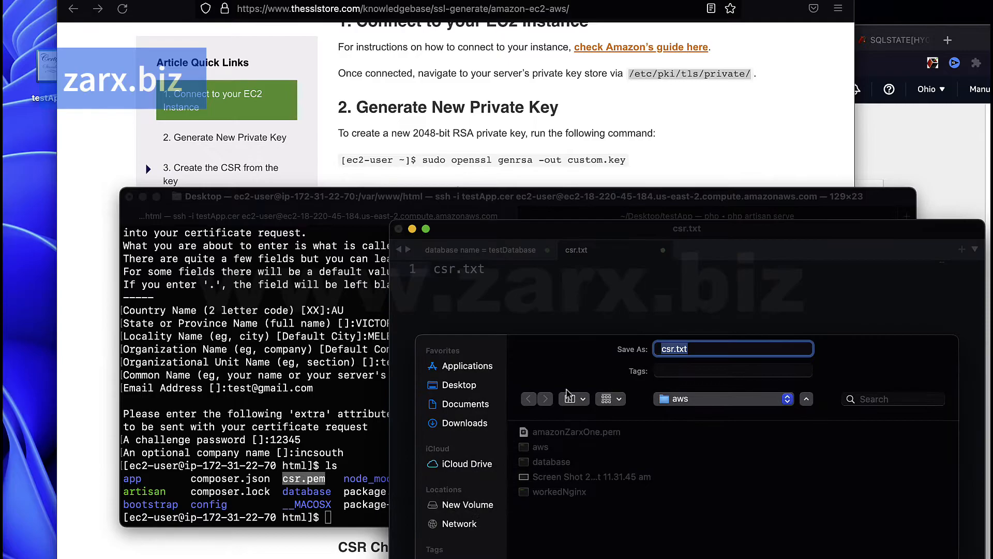
{"action": "left_click", "coordinate": [459, 384]}
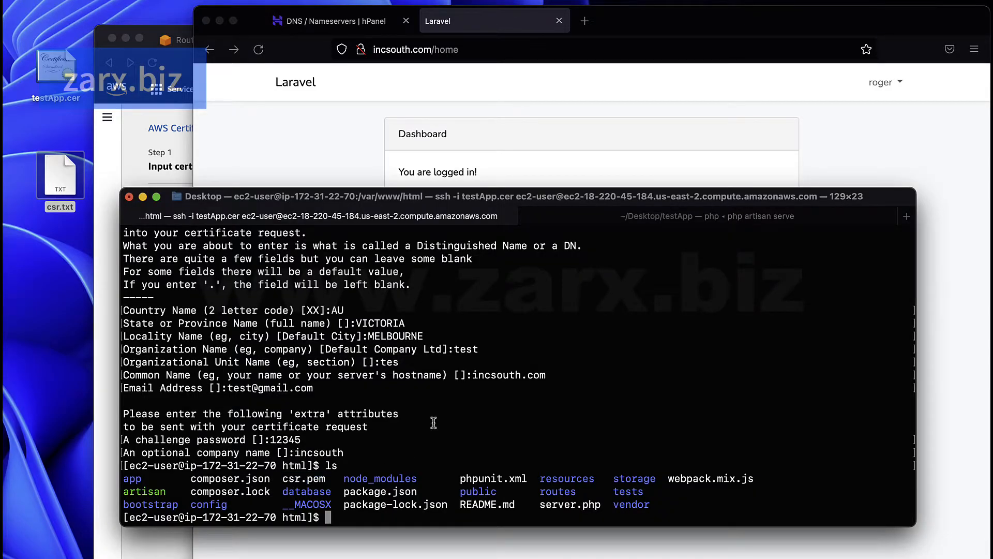
- Open csr.pem in nano with sudo, select the request block, and open csr.txt in Sublime
{"action": "type", "text": "sudo nano"}
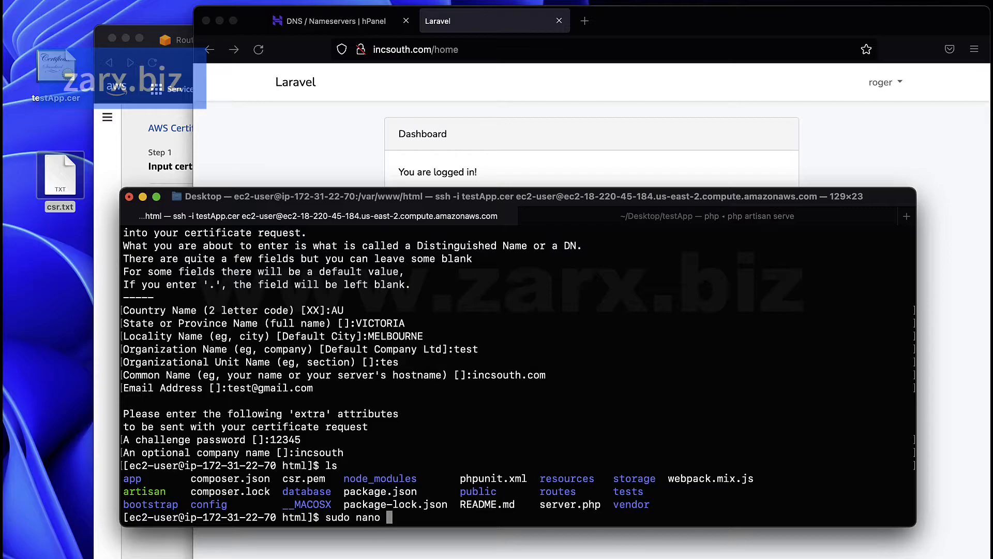
{"action": "type", "text": "csr"}
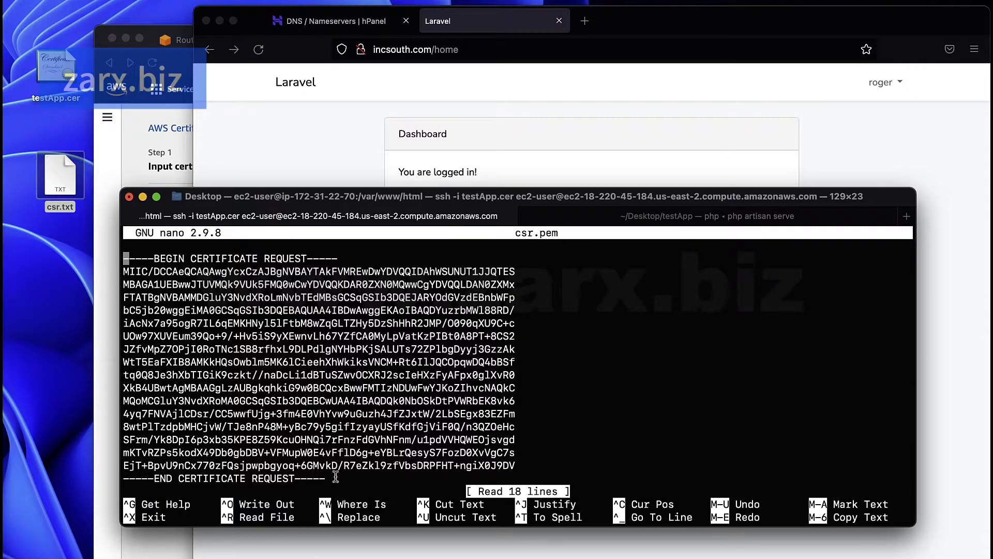
{"action": "left_click_drag", "start_coordinate": [126, 258], "coordinate": [336, 478]}
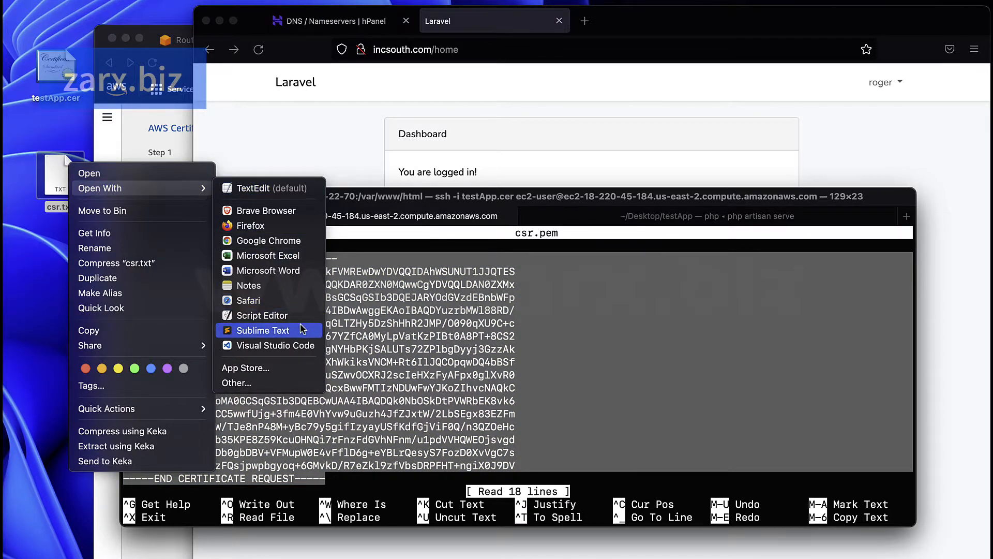
{"action": "left_click", "coordinate": [255, 330]}
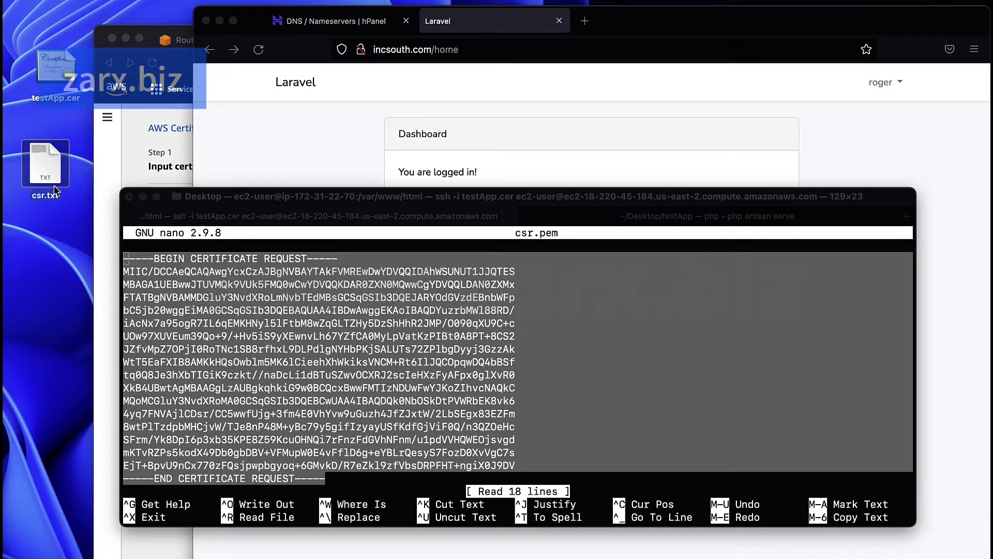
{"action": "mouse_move", "coordinate": [28, 197]}
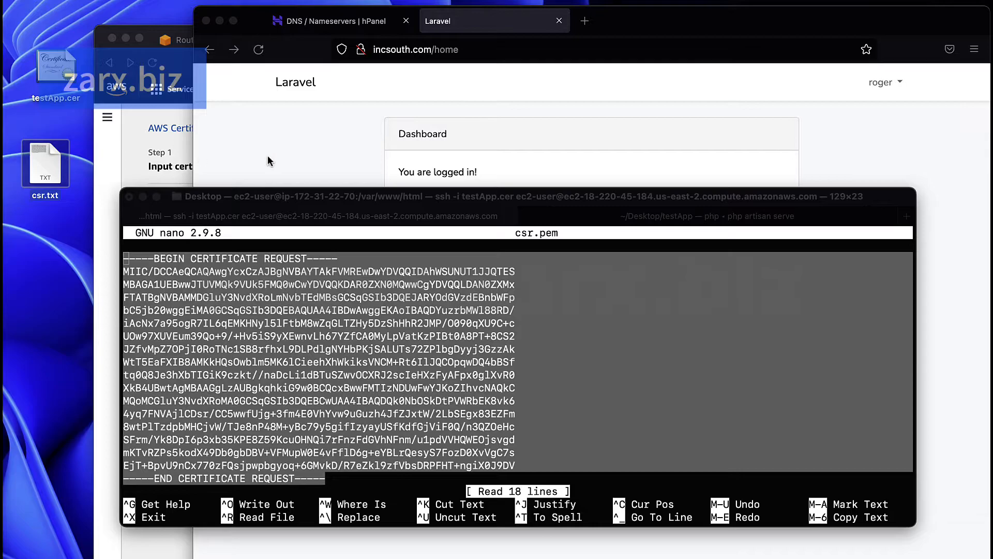
{"action": "mouse_move", "coordinate": [298, 172]}
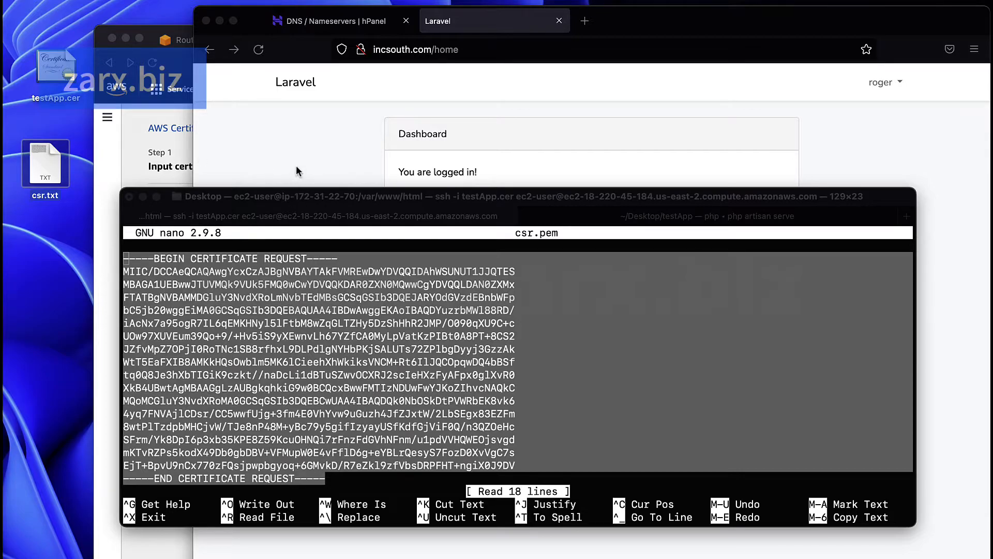
{"action": "mouse_move", "coordinate": [240, 554]}
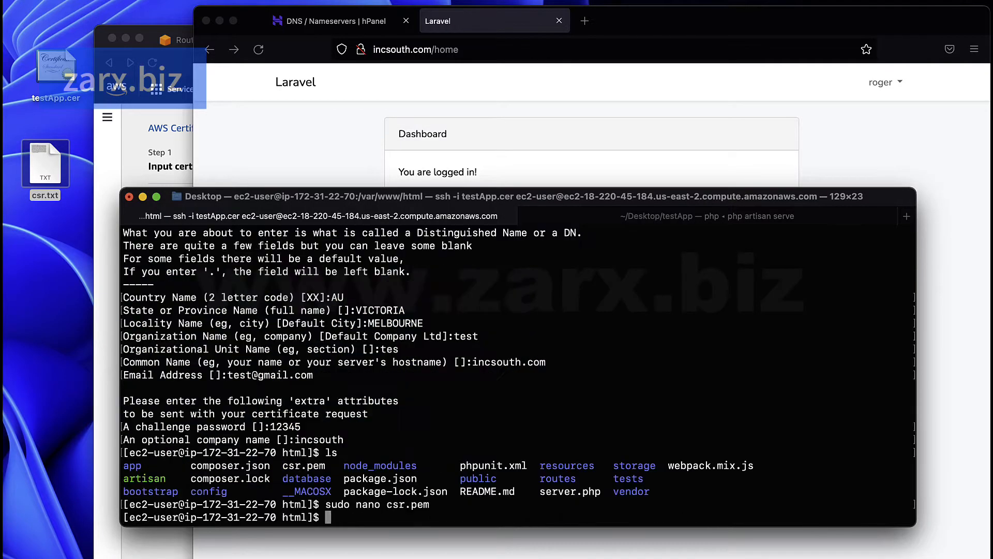
- Copy the /etc/pki/tls/private/localhost.key path and reuse the earlier sudo nano command
{"action": "type", "text": "sudo nano csr.pem"}
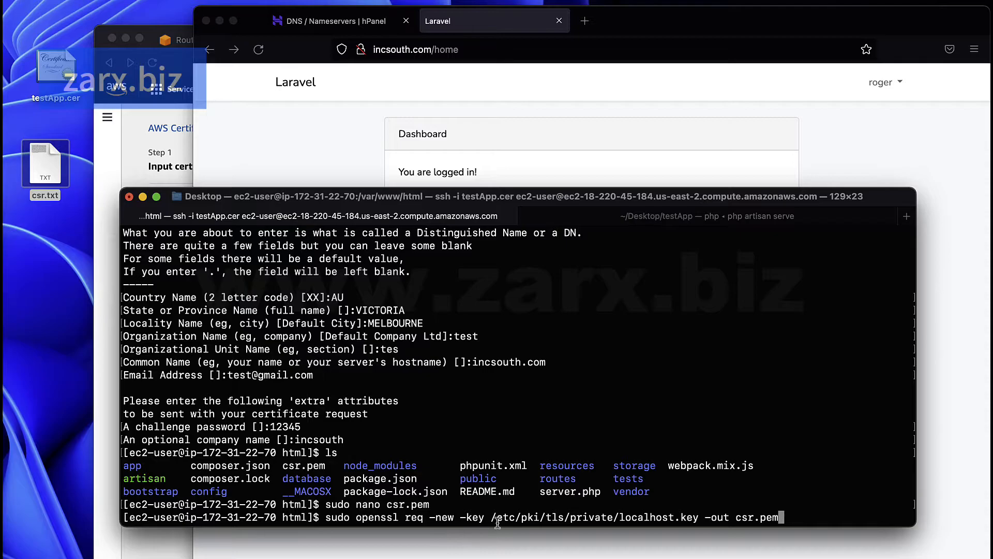
{"action": "left_click_drag", "start_coordinate": [492, 517], "coordinate": [699, 516]}
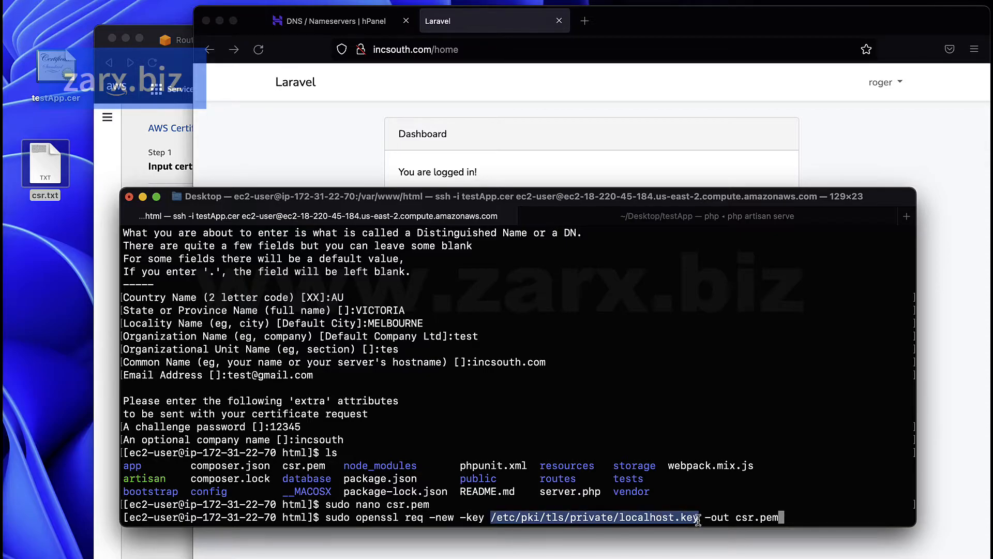
{"action": "mouse_move", "coordinate": [659, 518]}
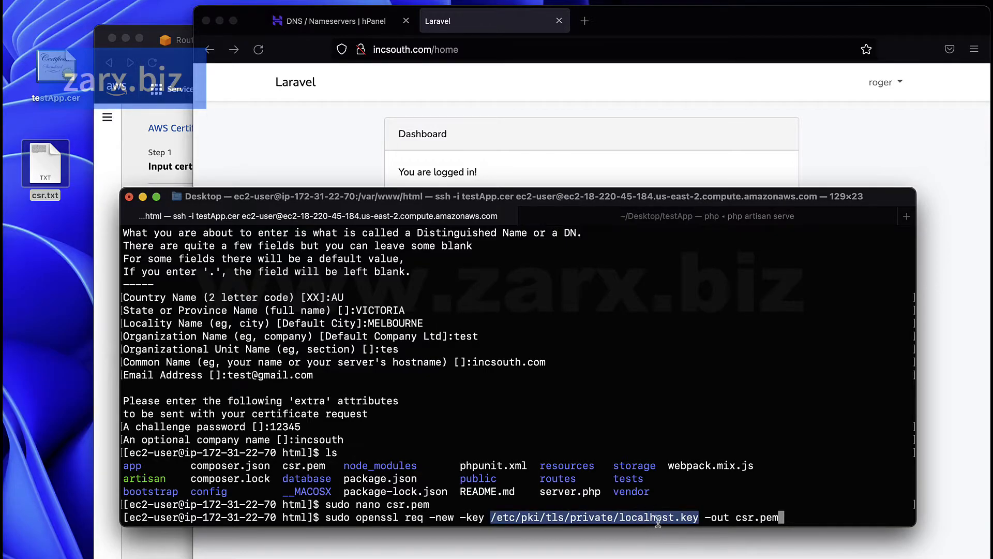
{"action": "mouse_move", "coordinate": [663, 519]}
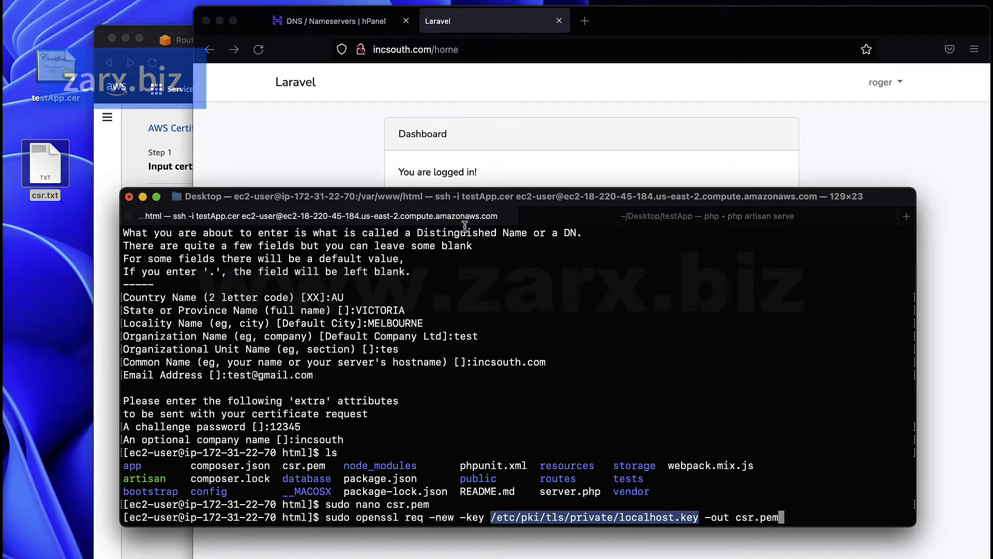
{"action": "mouse_move", "coordinate": [7, 194]}
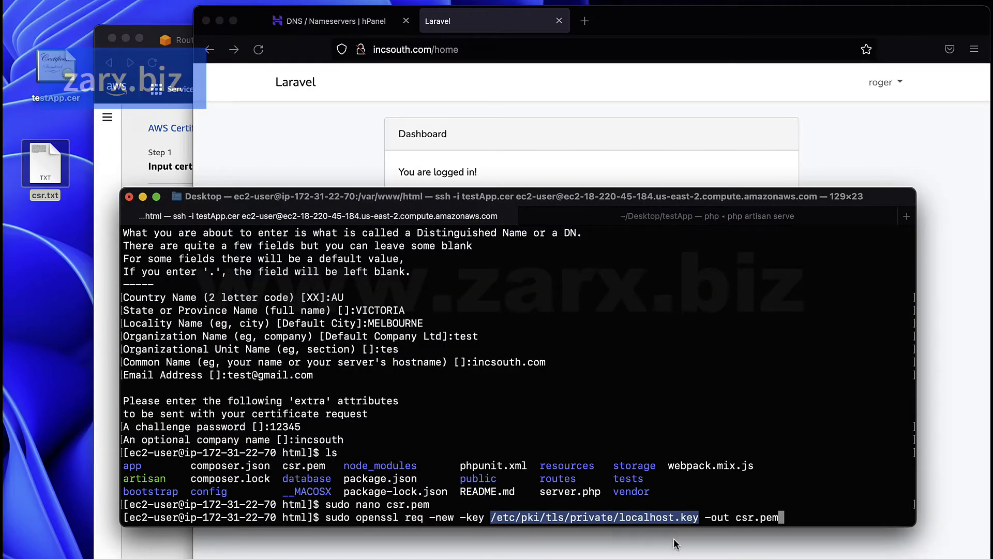
{"action": "double_click", "coordinate": [658, 516]}
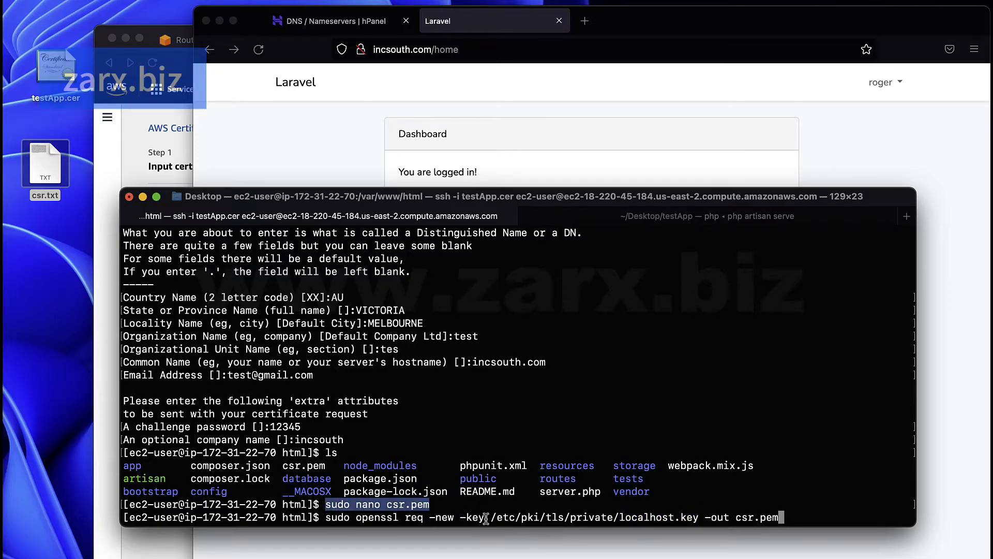
{"action": "left_click_drag", "start_coordinate": [490, 517], "coordinate": [696, 517]}
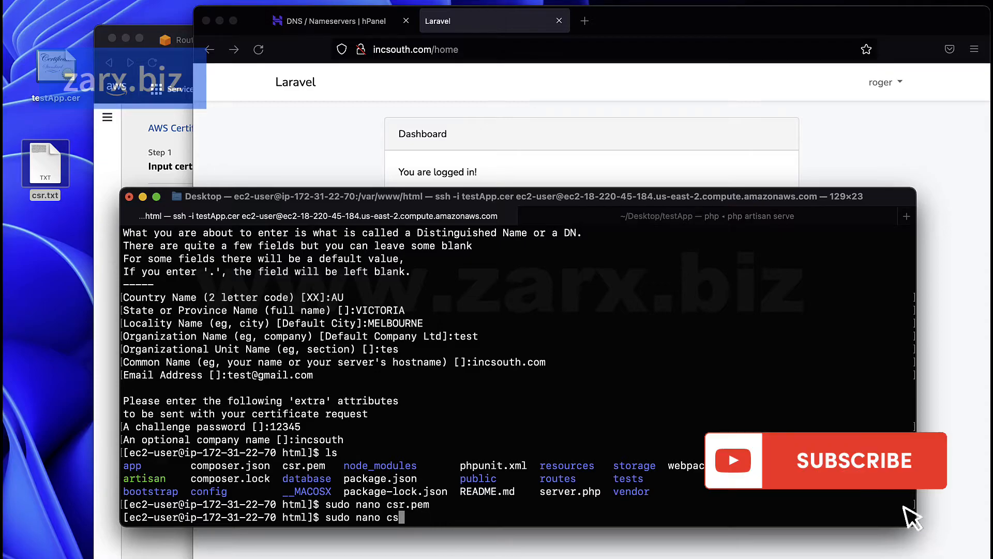
- Open /etc/pki/tls/private/localhost.key in nano to show the private key block
{"action": "type", "text": "/etc/pki/tls/private/localhost.key"}
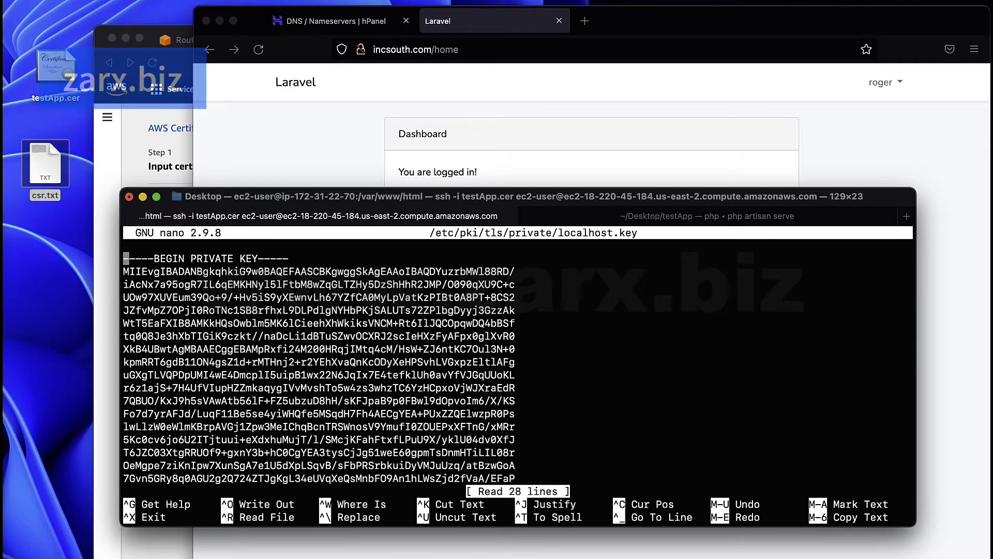
{"action": "mouse_move", "coordinate": [641, 189]}
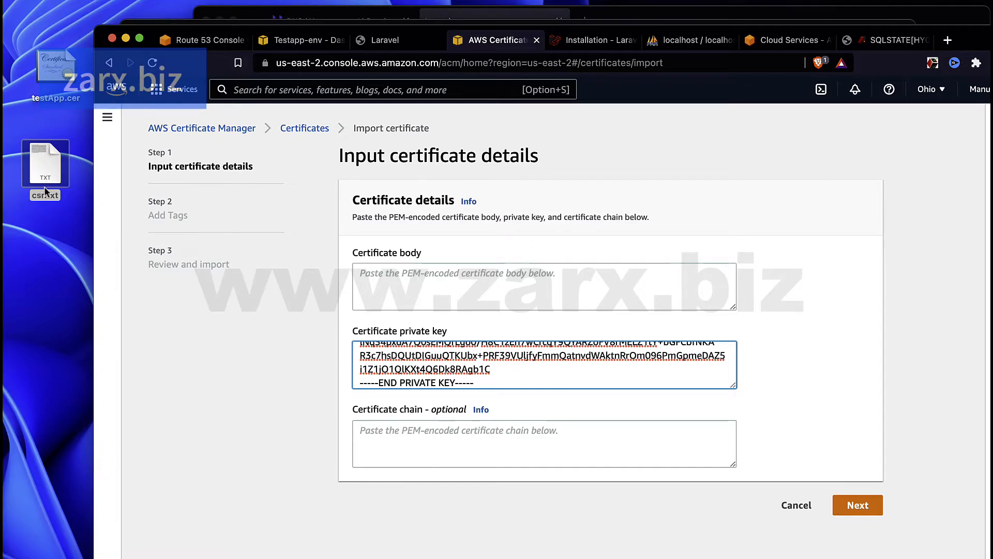
- Paste the PEM key text into the certificate body field and continue to Next
{"action": "left_click", "coordinate": [543, 286]}
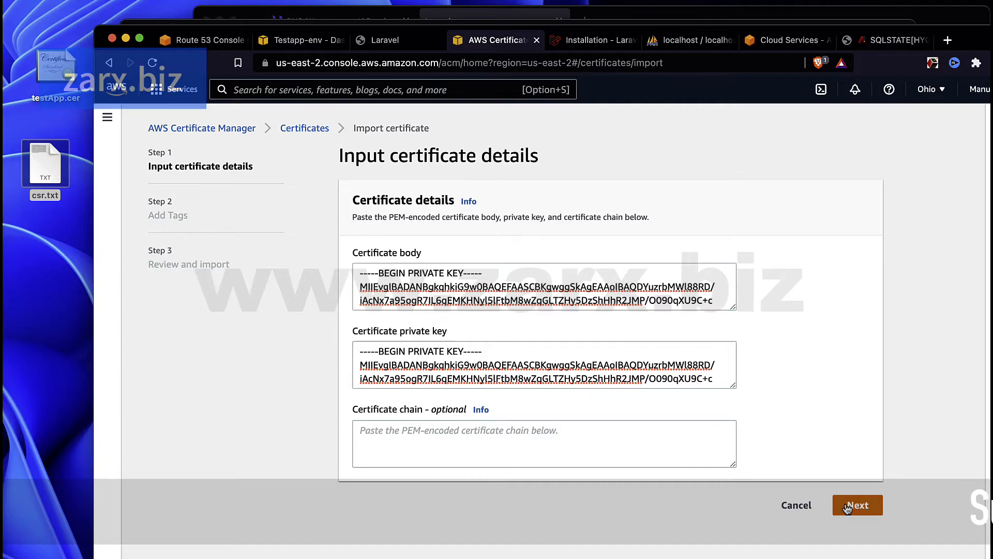
{"action": "left_click", "coordinate": [857, 505]}
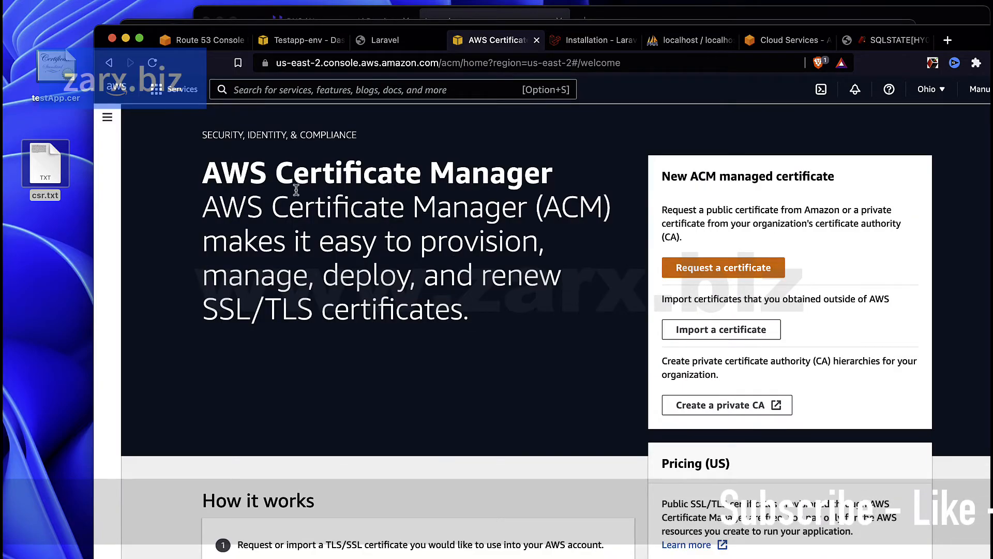
- Open the ACM Certificates list to verify the imported certificate is Issued
{"action": "left_click", "coordinate": [720, 330]}
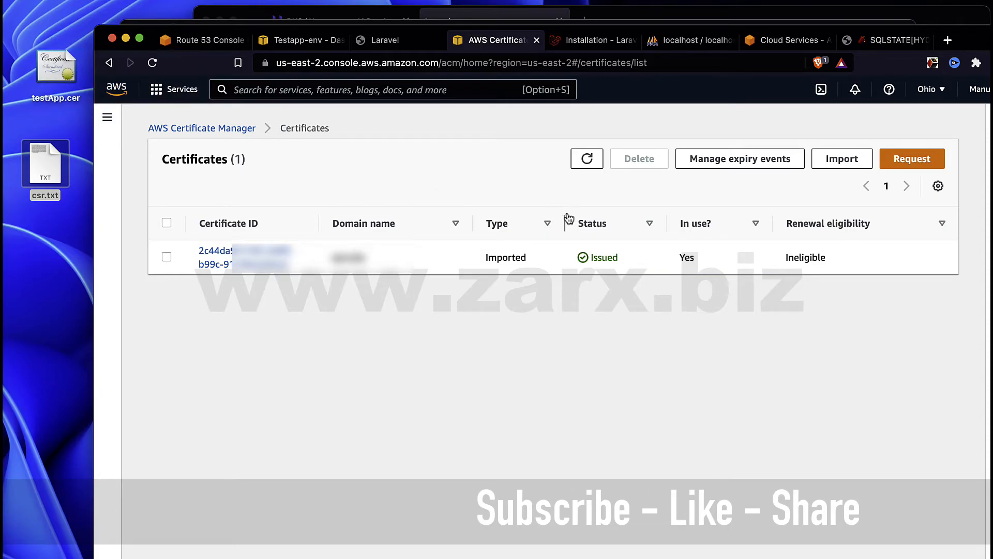
{"action": "mouse_move", "coordinate": [453, 191]}
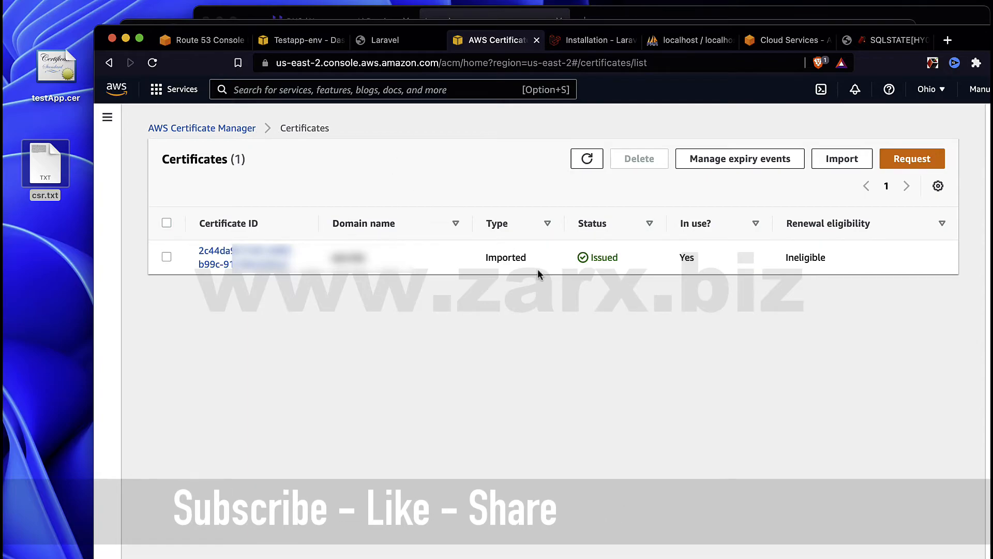
{"action": "mouse_move", "coordinate": [477, 225]}
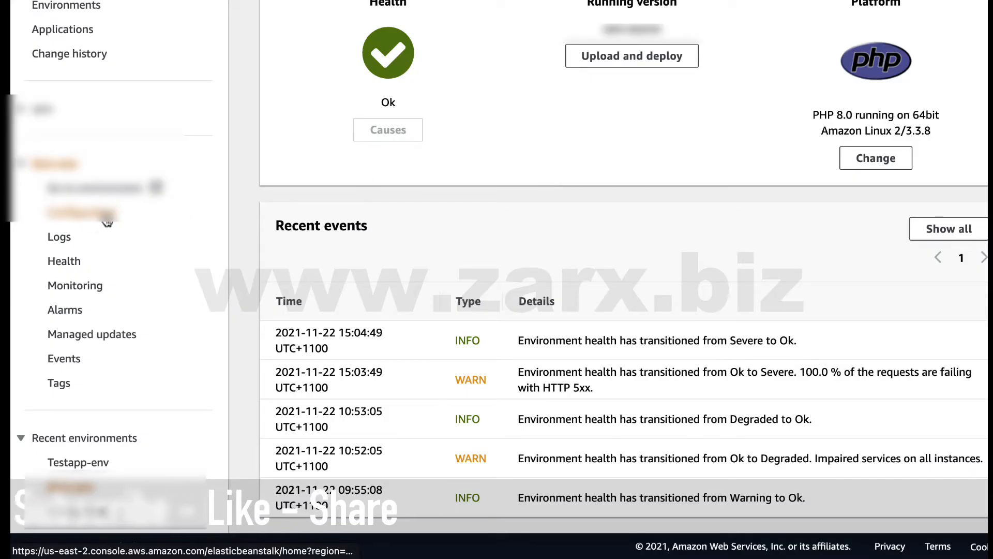
- Edit the load balancer from Configuration to show the HTTP 80 and HTTPS 443 listeners
{"action": "left_click", "coordinate": [81, 213]}
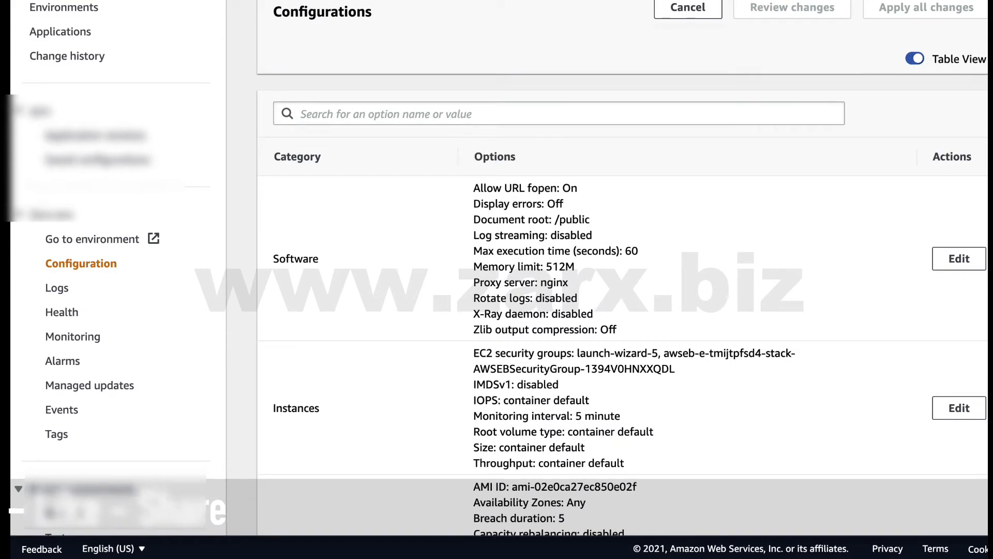
{"action": "scroll", "scroll_direction": "down", "scroll_amount": 3}
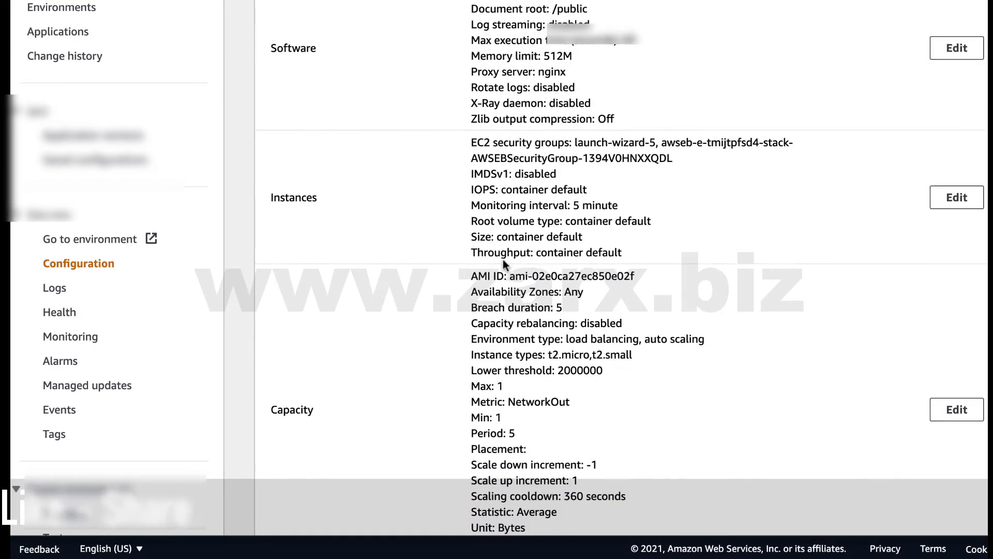
{"action": "scroll", "scroll_direction": "down", "scroll_amount": 3}
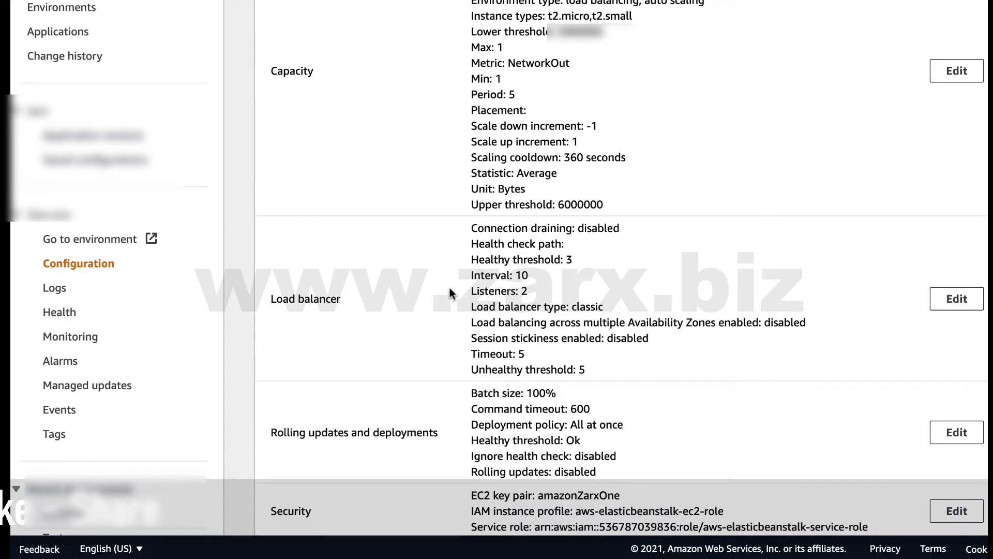
{"action": "left_click", "coordinate": [956, 299]}
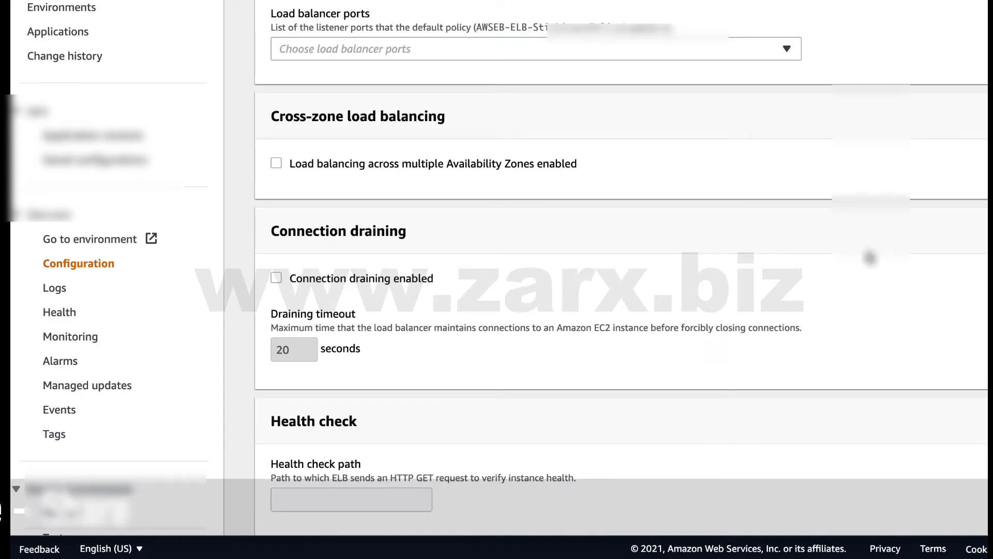
{"action": "scroll", "scroll_direction": "down", "scroll_amount": 3}
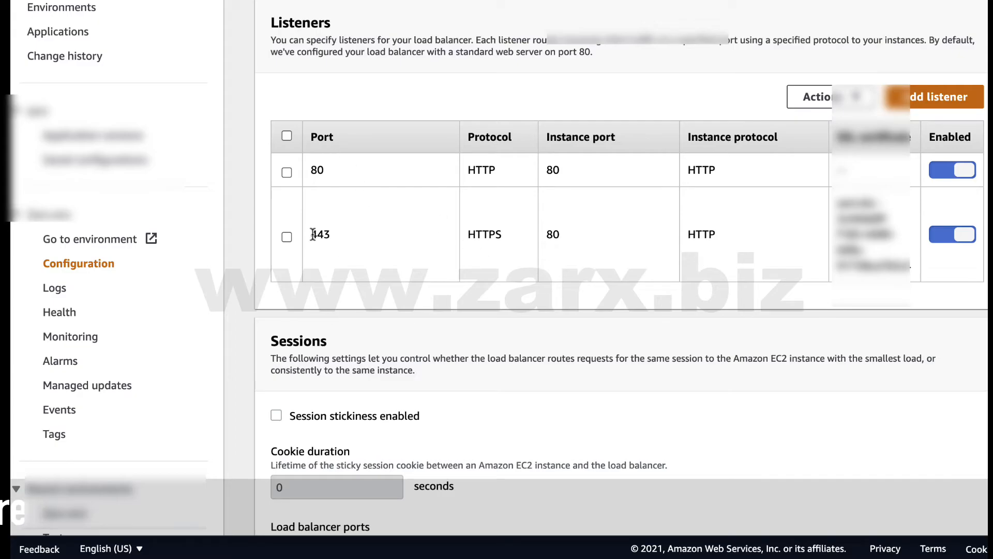
- Add an HTTPS 443 listener forwarding to HTTP instance port 80 with the imported certificate
{"action": "left_click", "coordinate": [937, 97]}
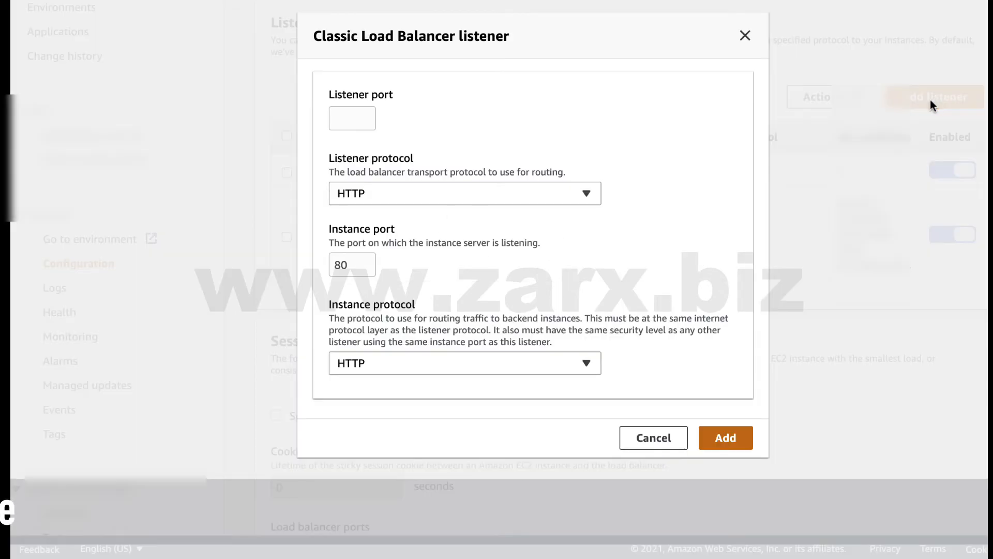
{"action": "left_click", "coordinate": [352, 118]}
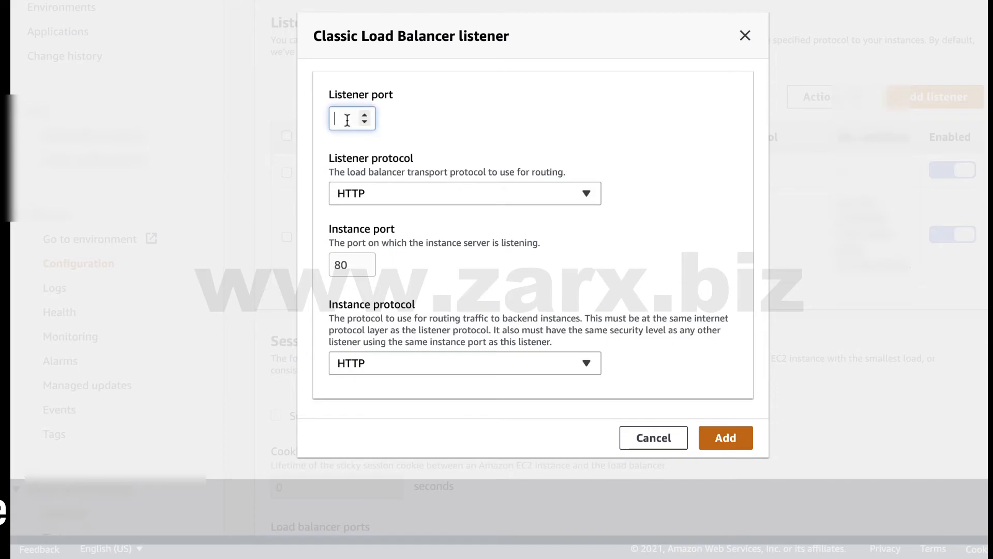
{"action": "left_click", "coordinate": [465, 193]}
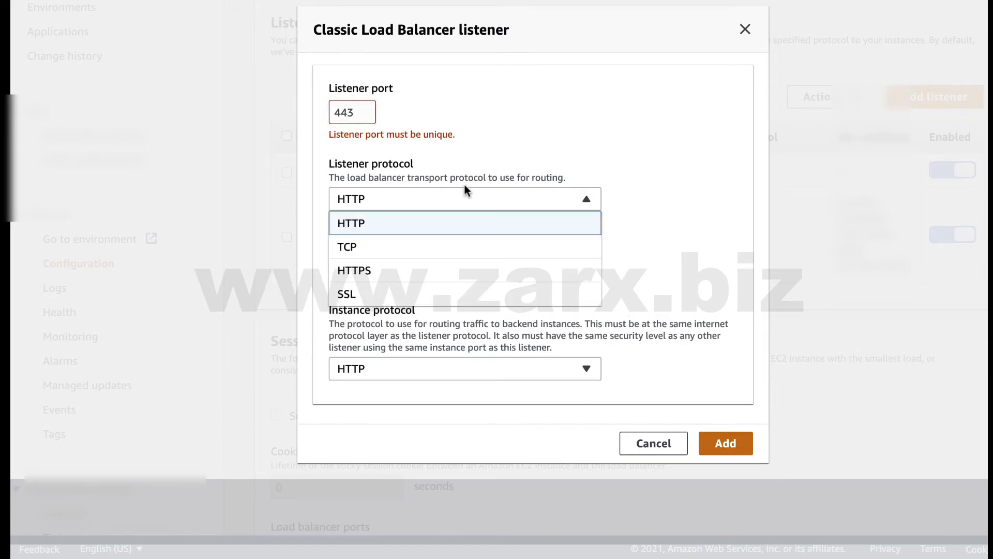
{"action": "left_click", "coordinate": [354, 270]}
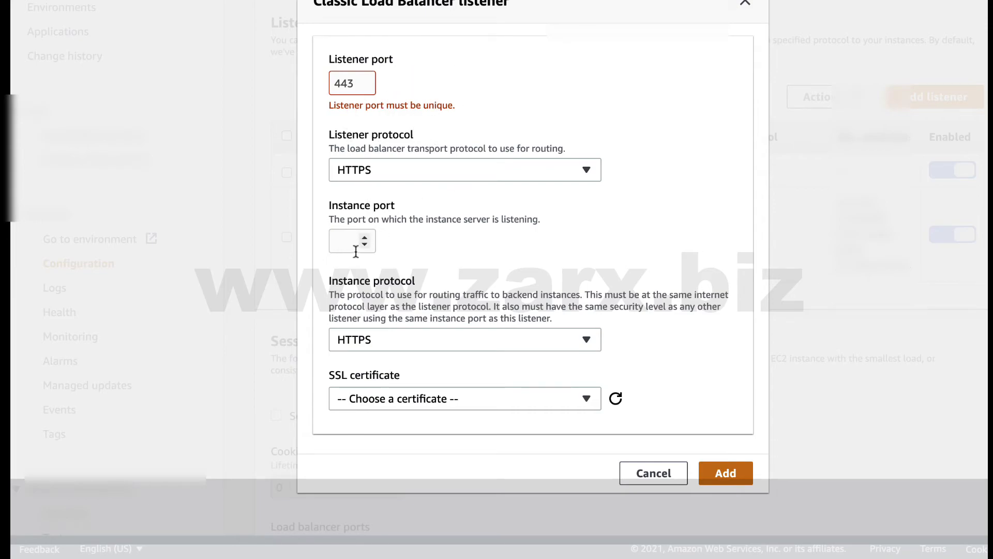
{"action": "type", "text": "80"}
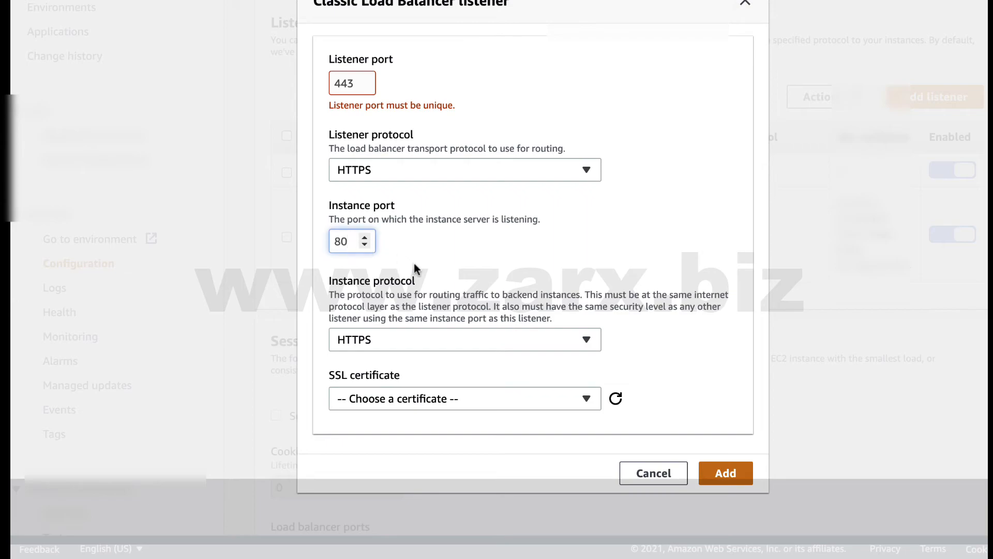
{"action": "mouse_move", "coordinate": [499, 339]}
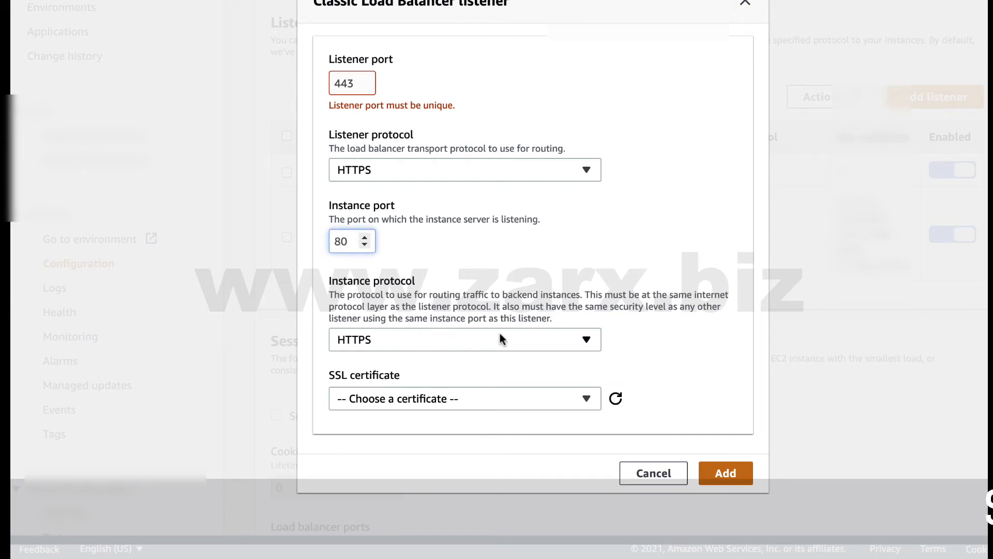
{"action": "left_click", "coordinate": [464, 339]}
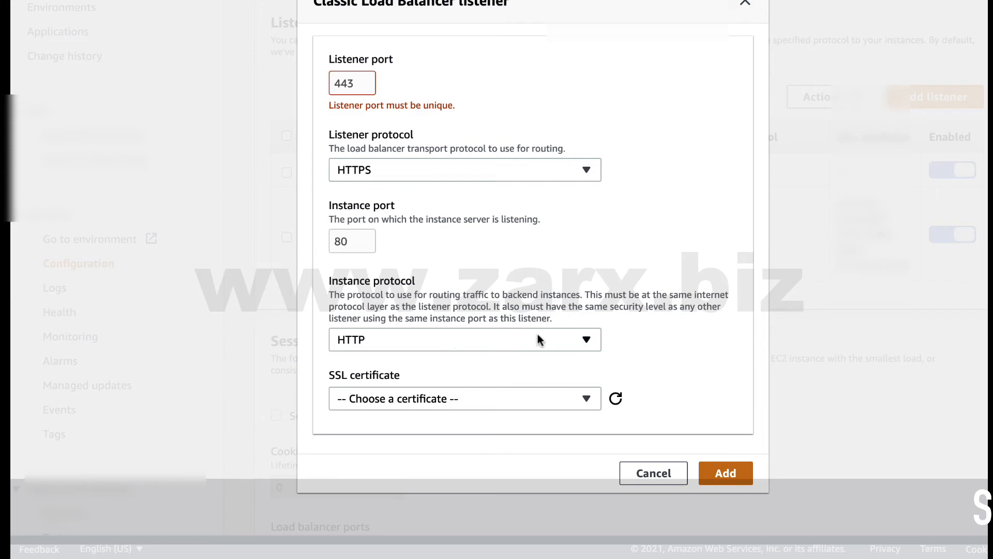
{"action": "mouse_move", "coordinate": [461, 124]}
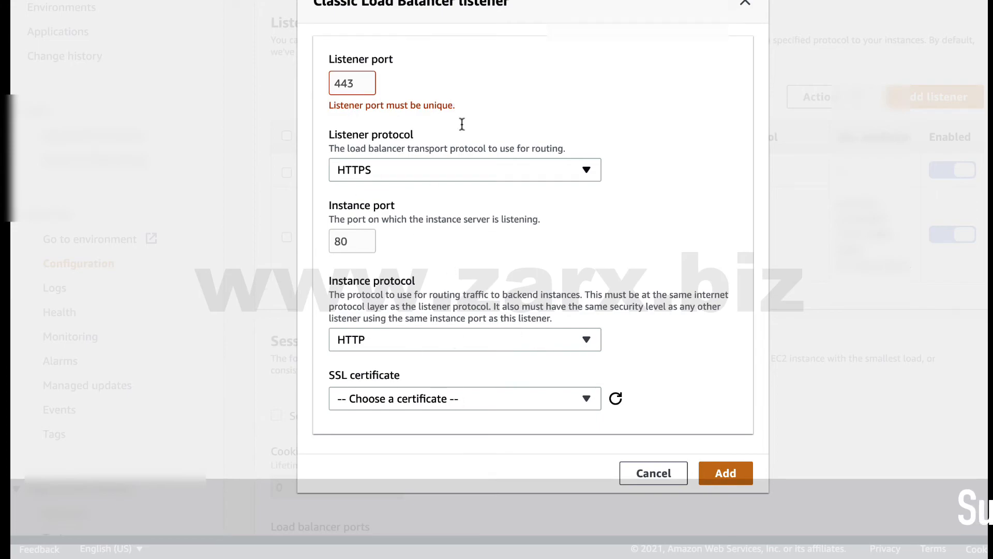
{"action": "left_click", "coordinate": [464, 398]}
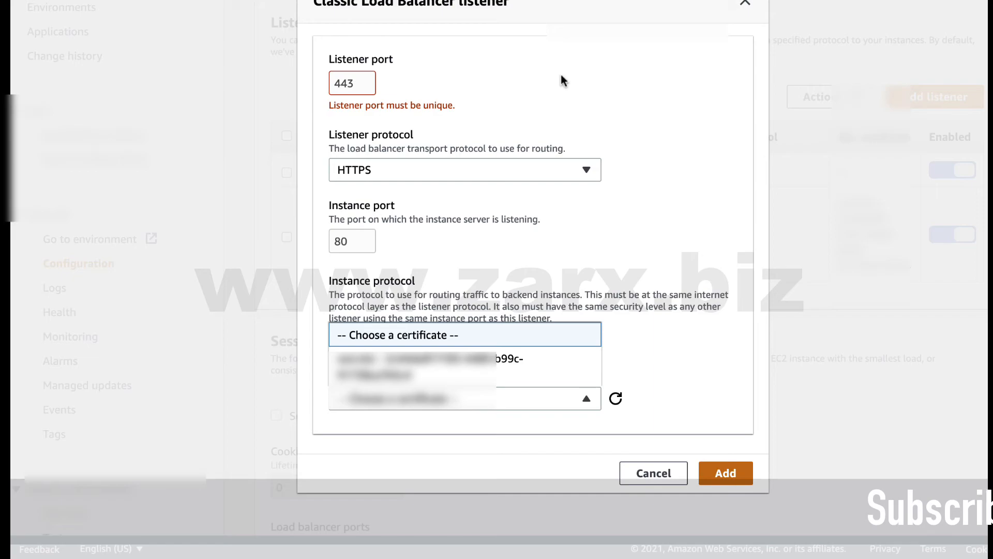
{"action": "mouse_move", "coordinate": [754, 83]}
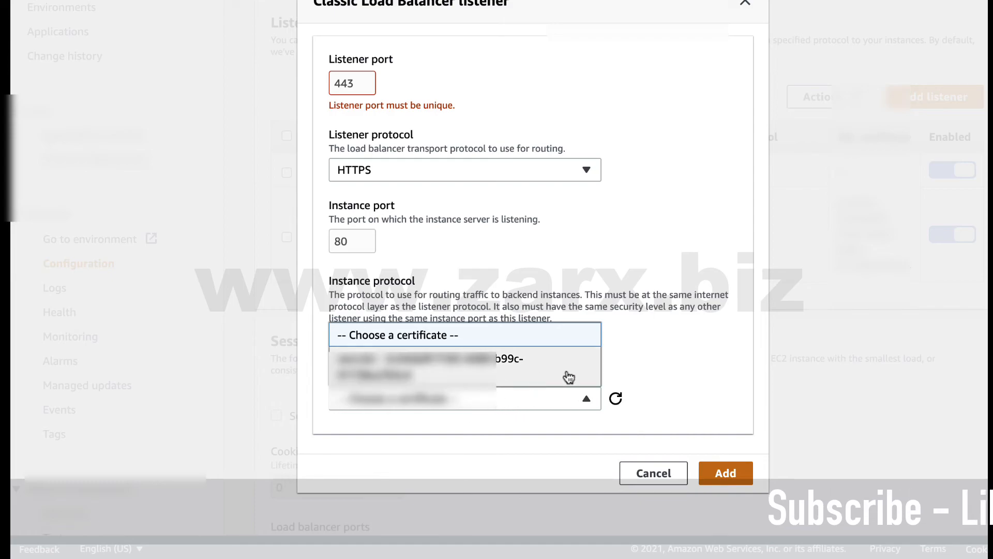
{"action": "left_click", "coordinate": [431, 367]}
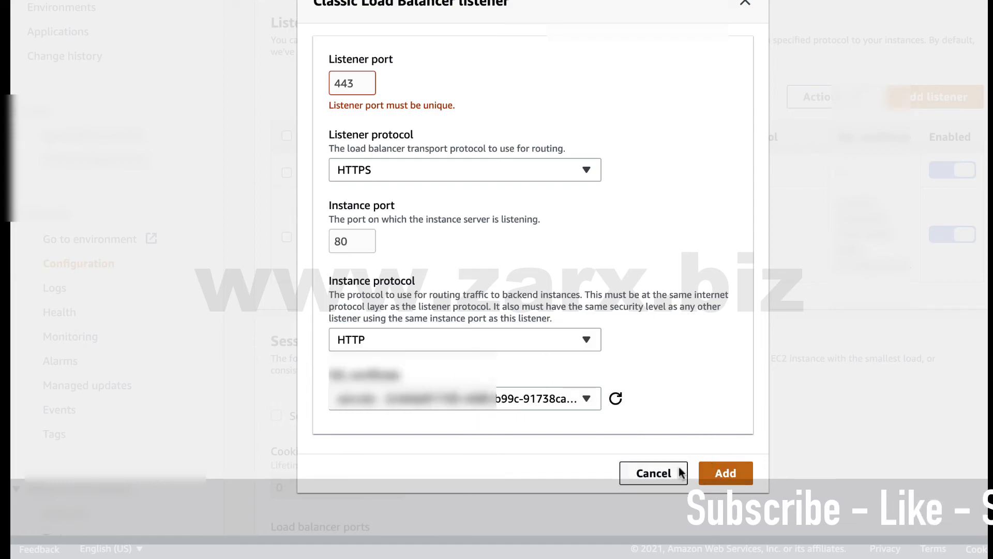
{"action": "mouse_move", "coordinate": [561, 262]}
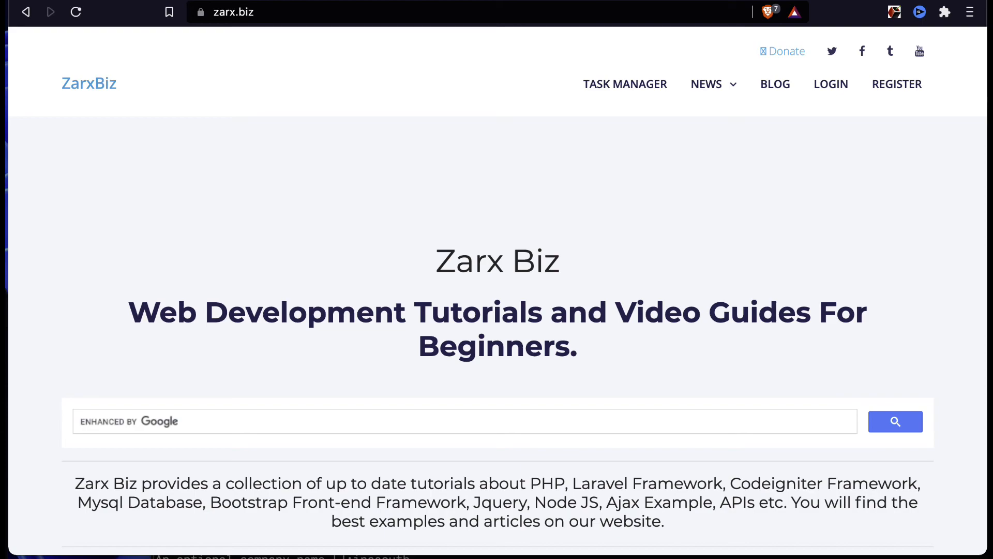
{"action": "mouse_move", "coordinate": [810, 150]}
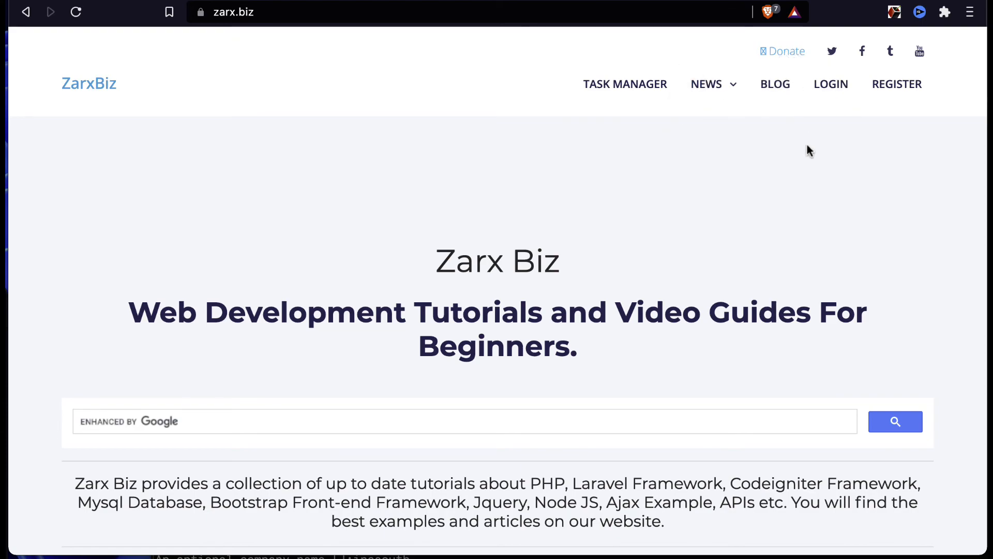